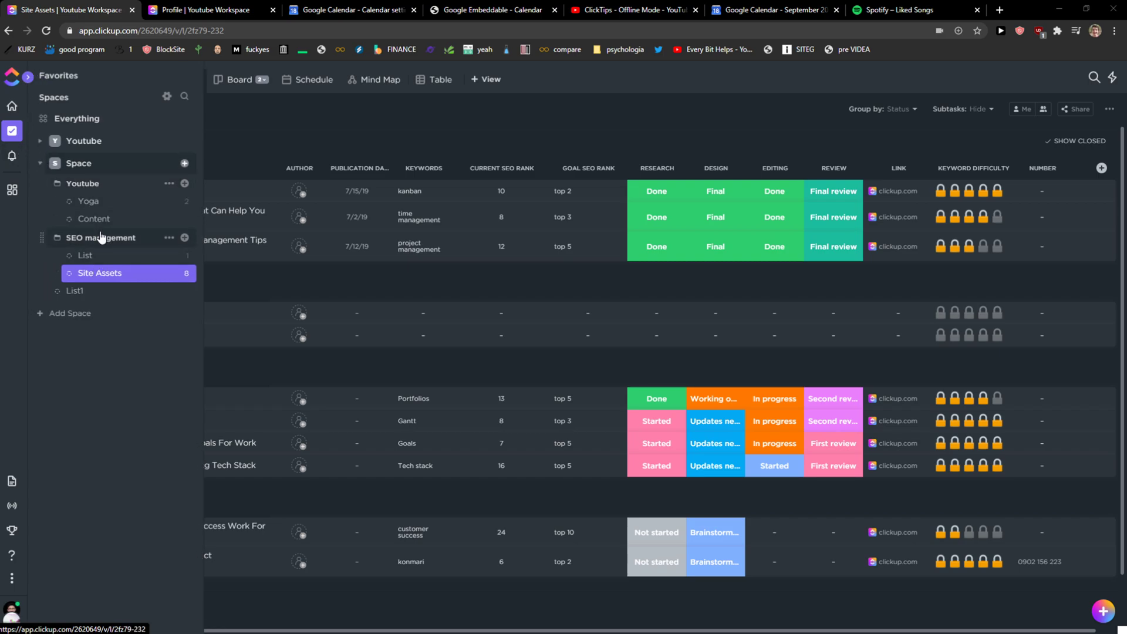
# Navigate back to the Site Assets list from the SEO management folder
pyautogui.click(100, 237)
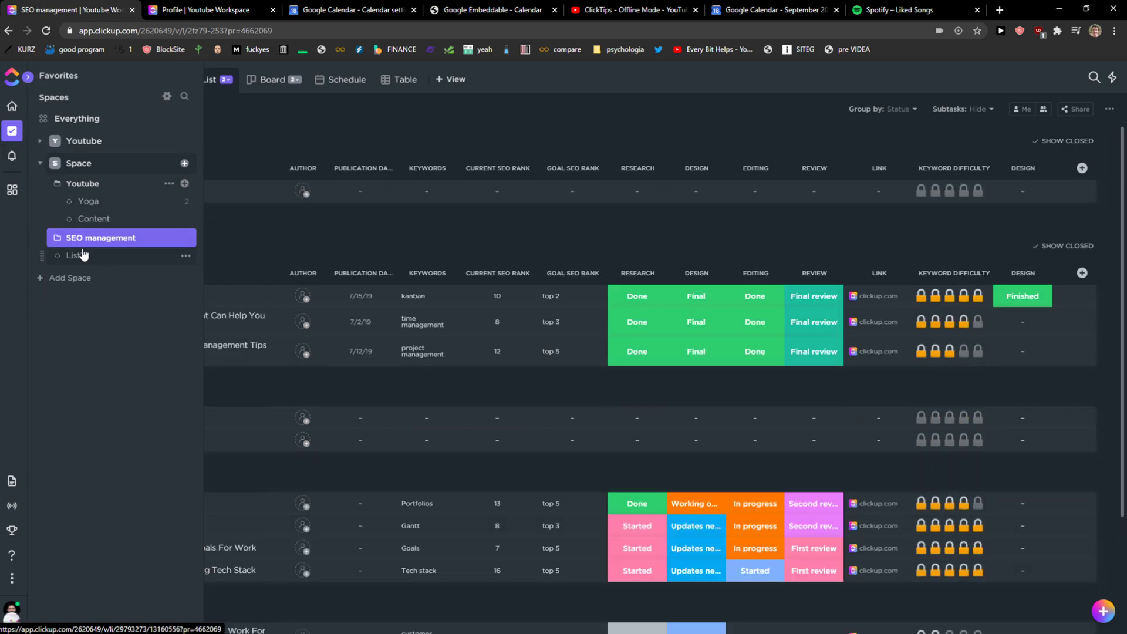
pyautogui.click(98, 272)
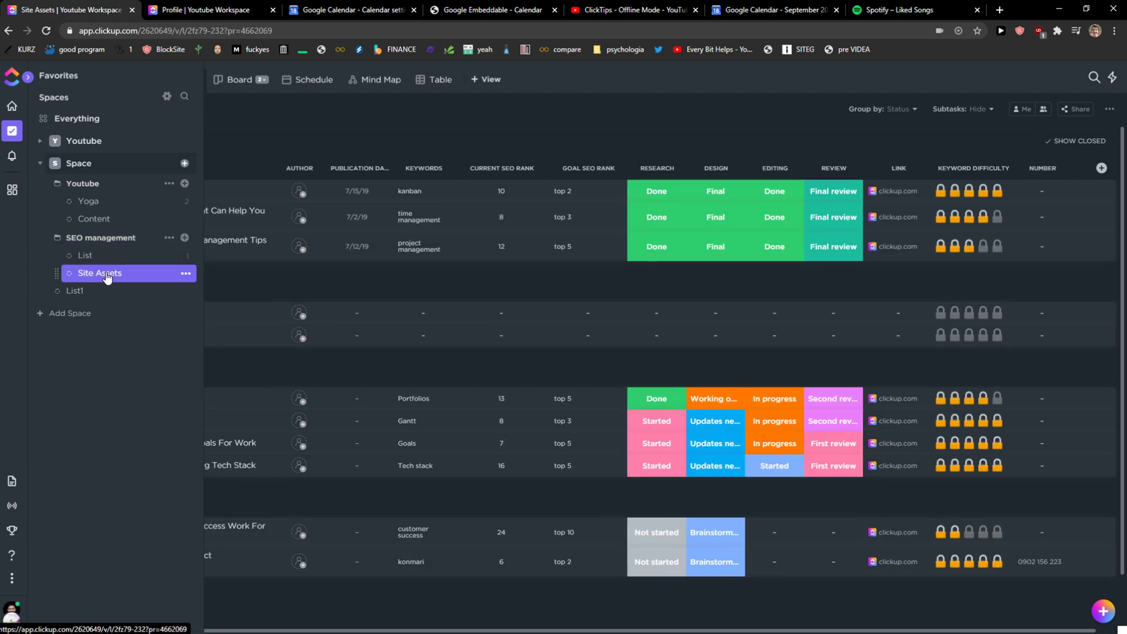
pyautogui.click(98, 274)
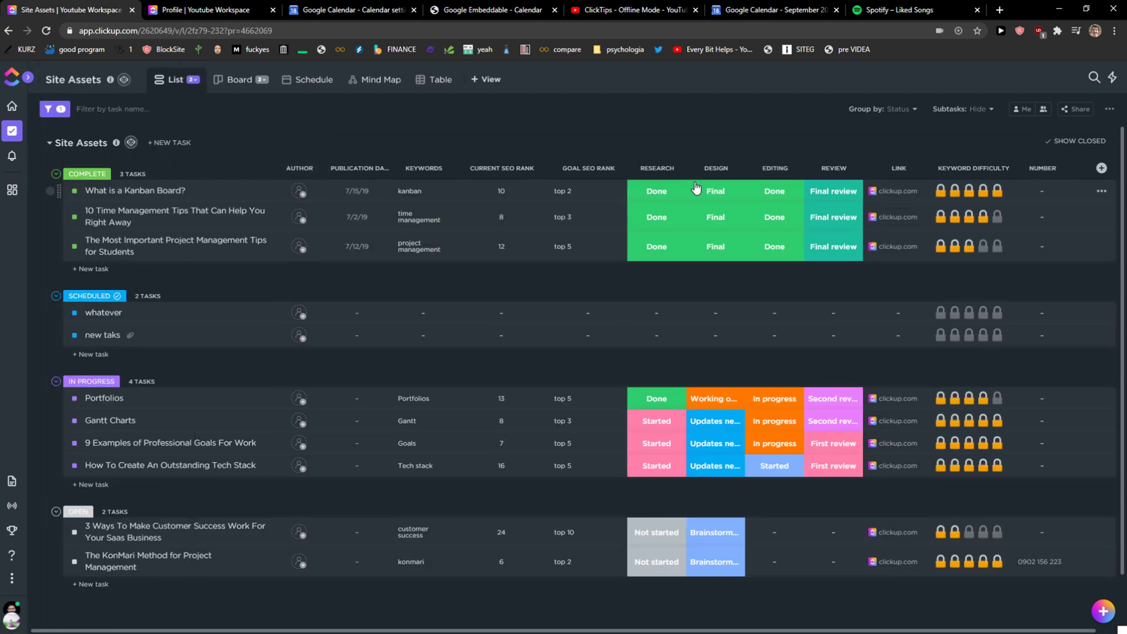
pyautogui.moveTo(668, 187)
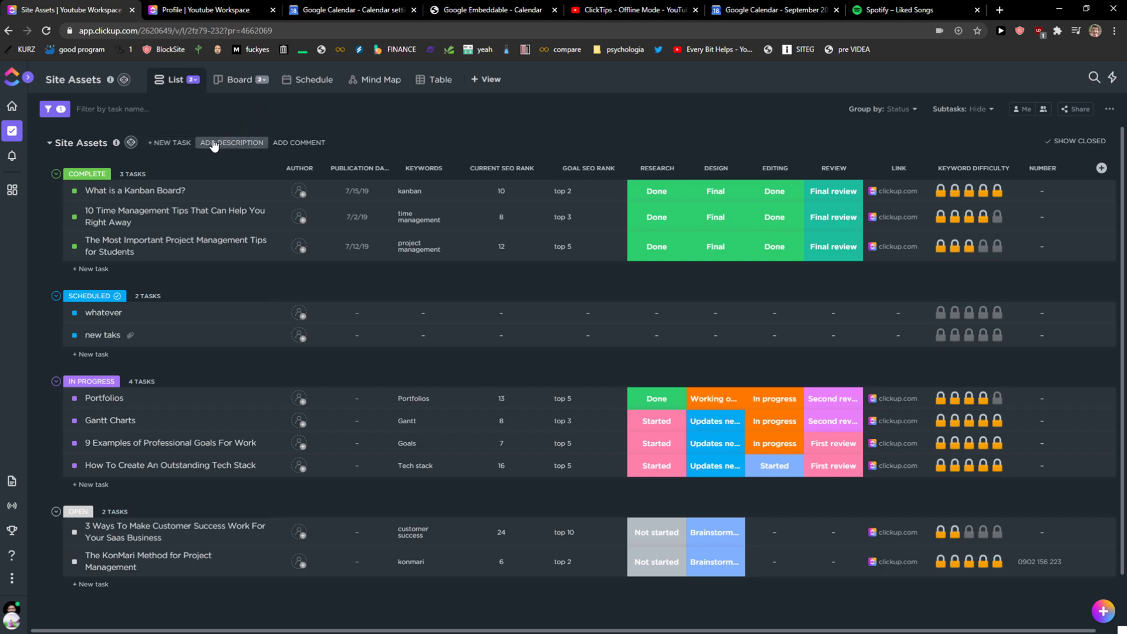
# Create a new task named Task1 and move it from Open into the Scheduled group
pyautogui.click(169, 142)
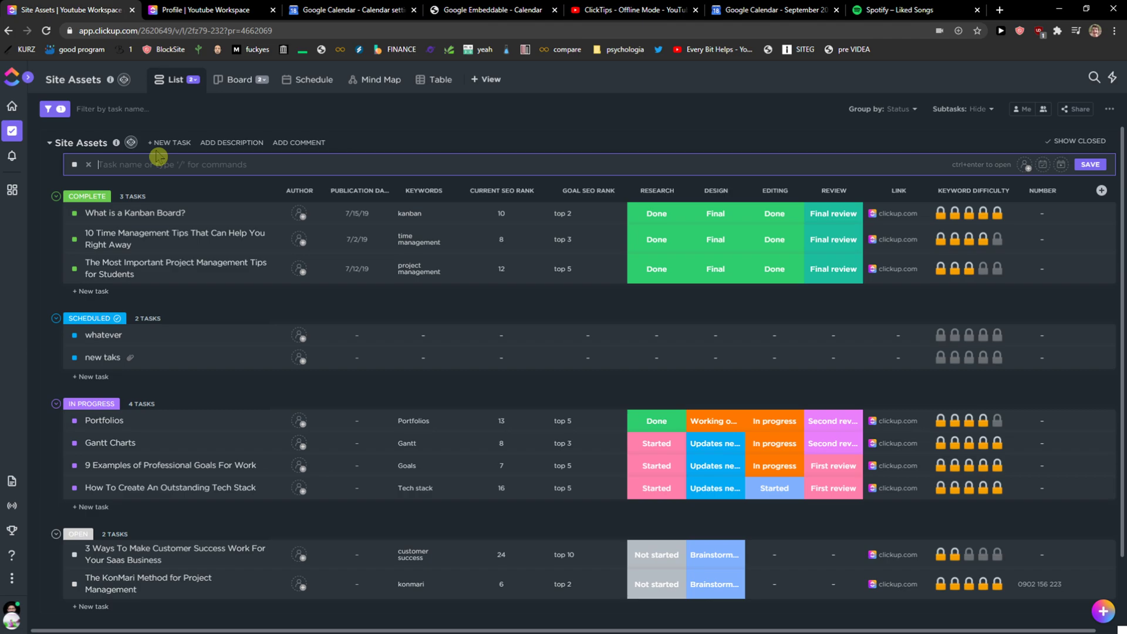
pyautogui.write('Task')
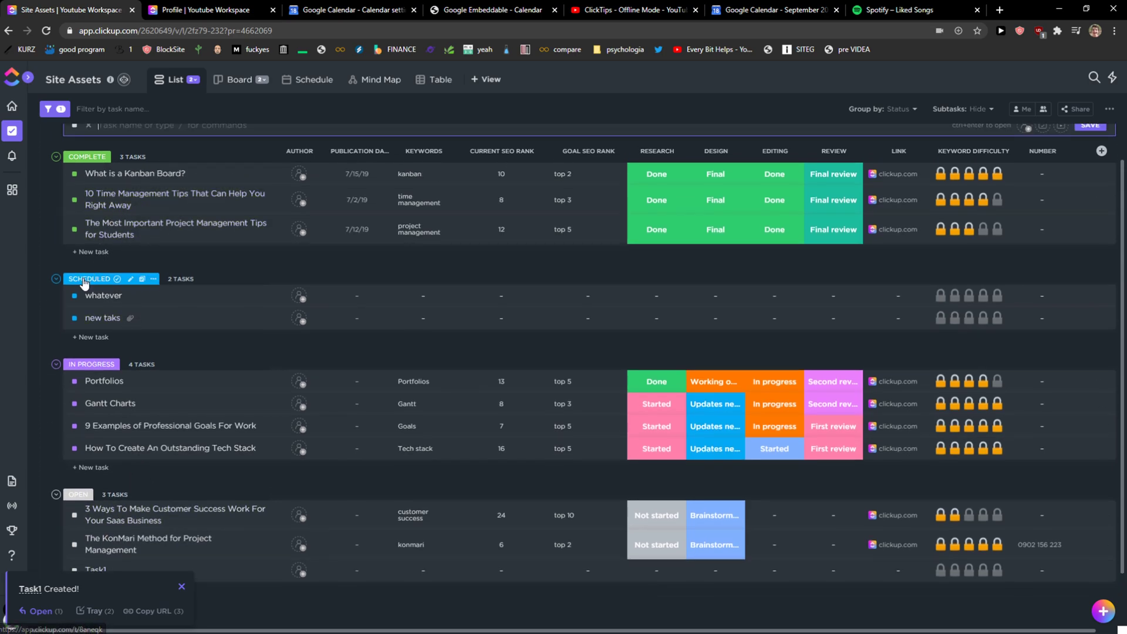
pyautogui.scroll(-3)
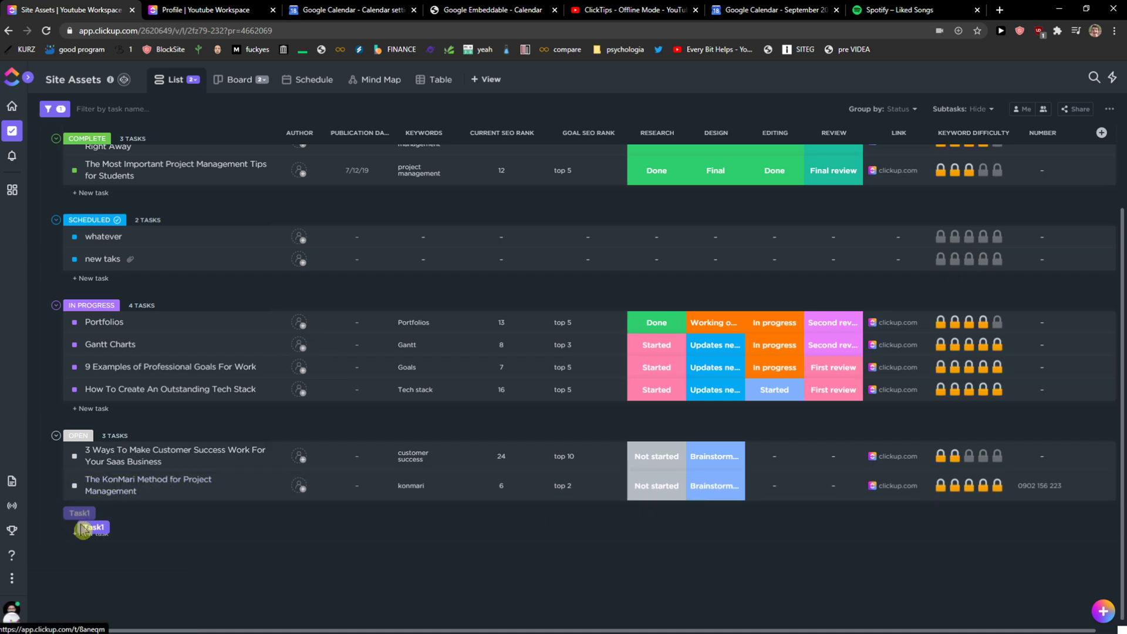
pyautogui.moveTo(91, 527); pyautogui.dragTo(136, 397)
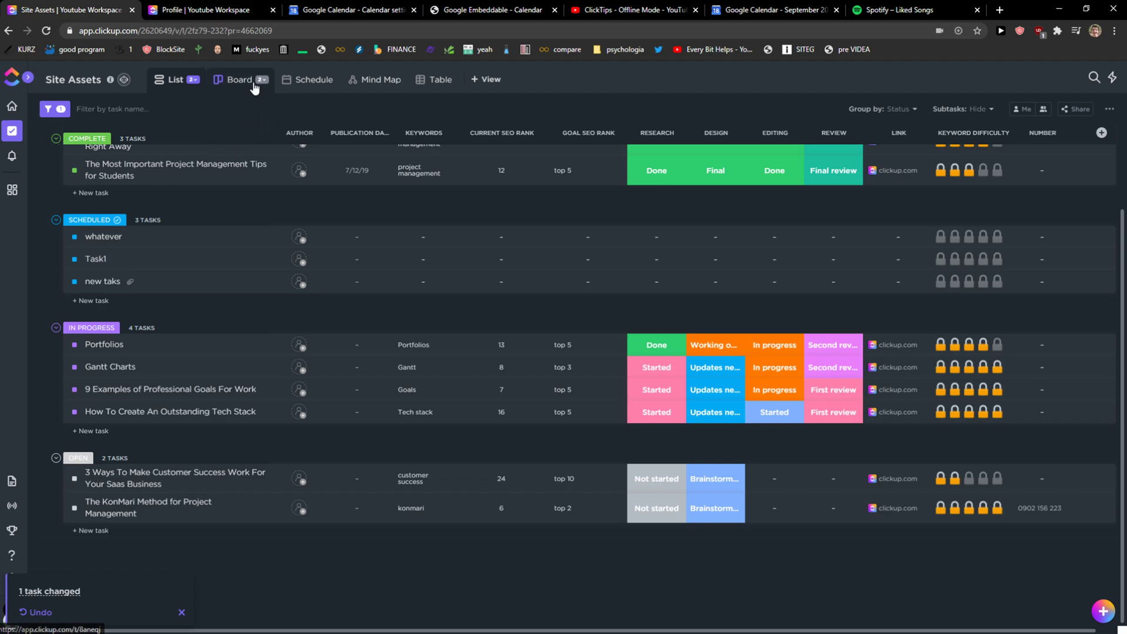
# View Site Assets as a board and table, then set Task1's status to In Progress
pyautogui.click(220, 79)
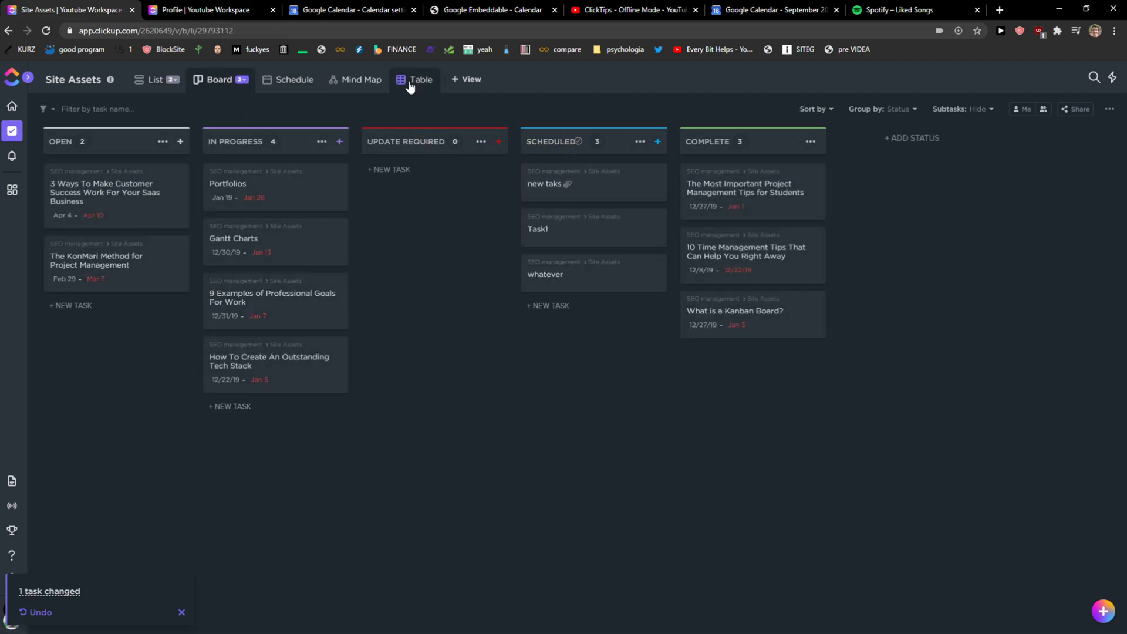
pyautogui.click(421, 79)
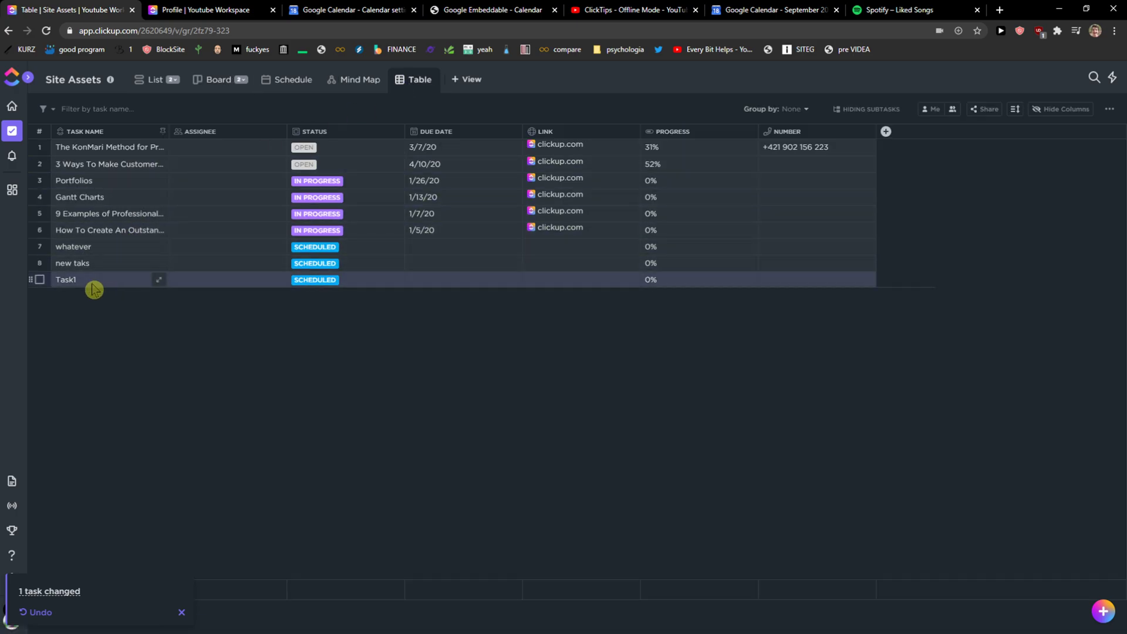
pyautogui.click(315, 280)
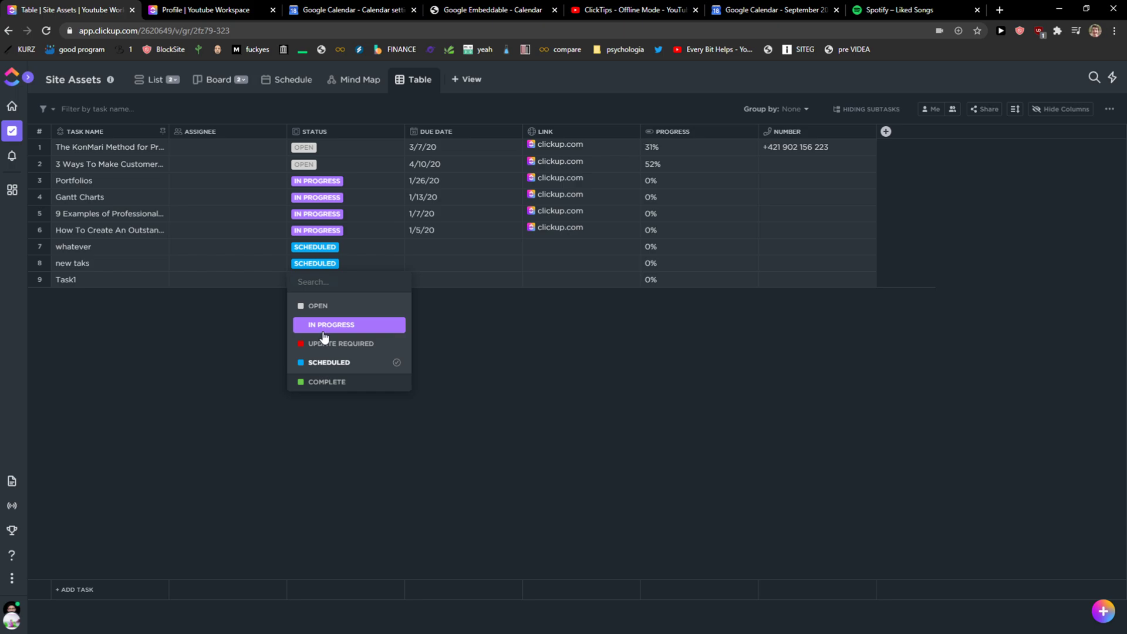
pyautogui.click(331, 324)
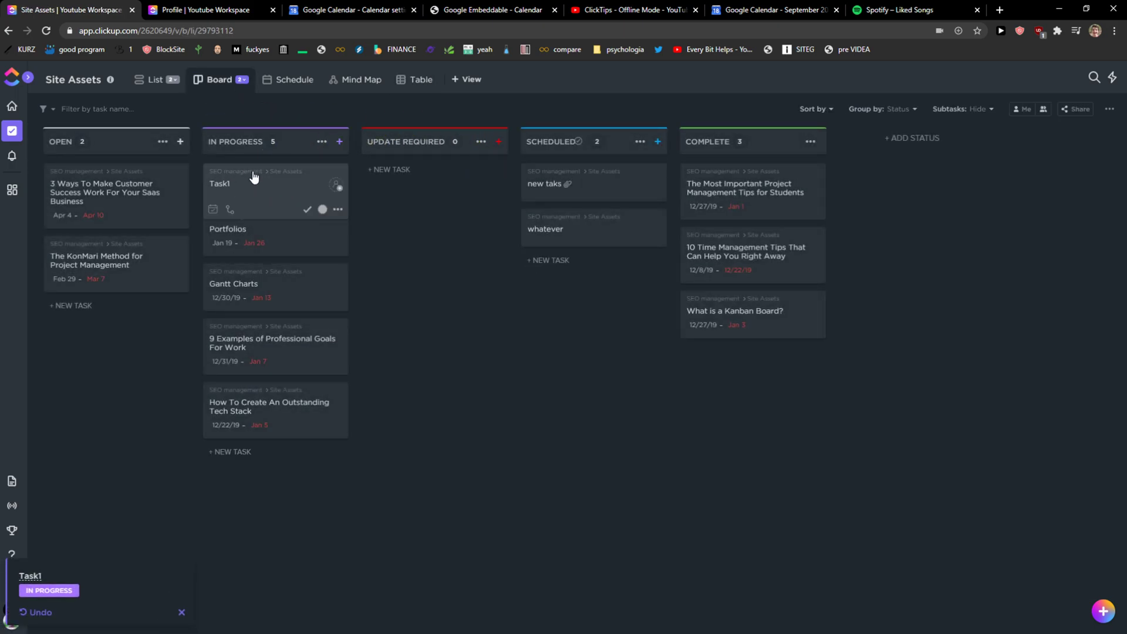
# Give Task1 the description 'This is a task1' and set its progress to roughly a third
pyautogui.click(172, 79)
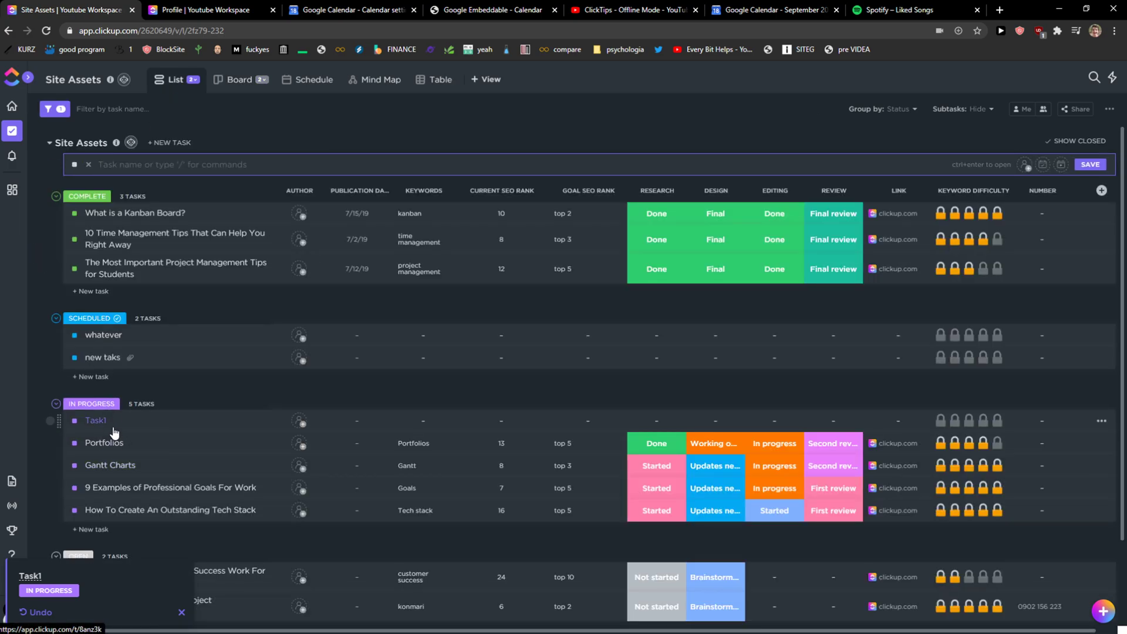
pyautogui.click(95, 420)
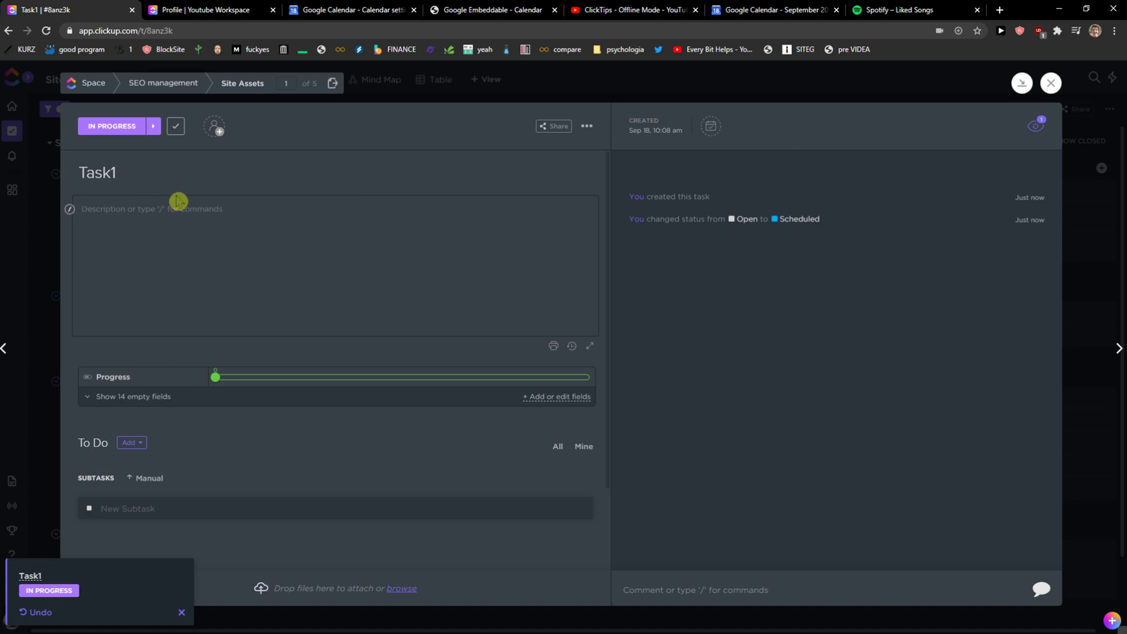
pyautogui.click(173, 209)
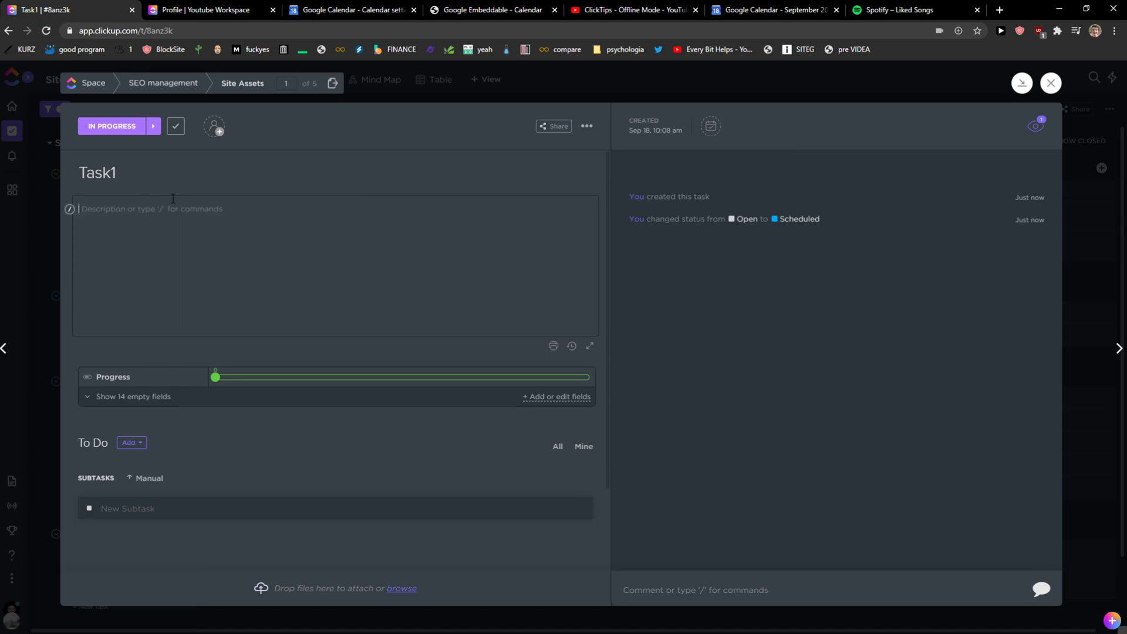
pyautogui.write('This is a task1')
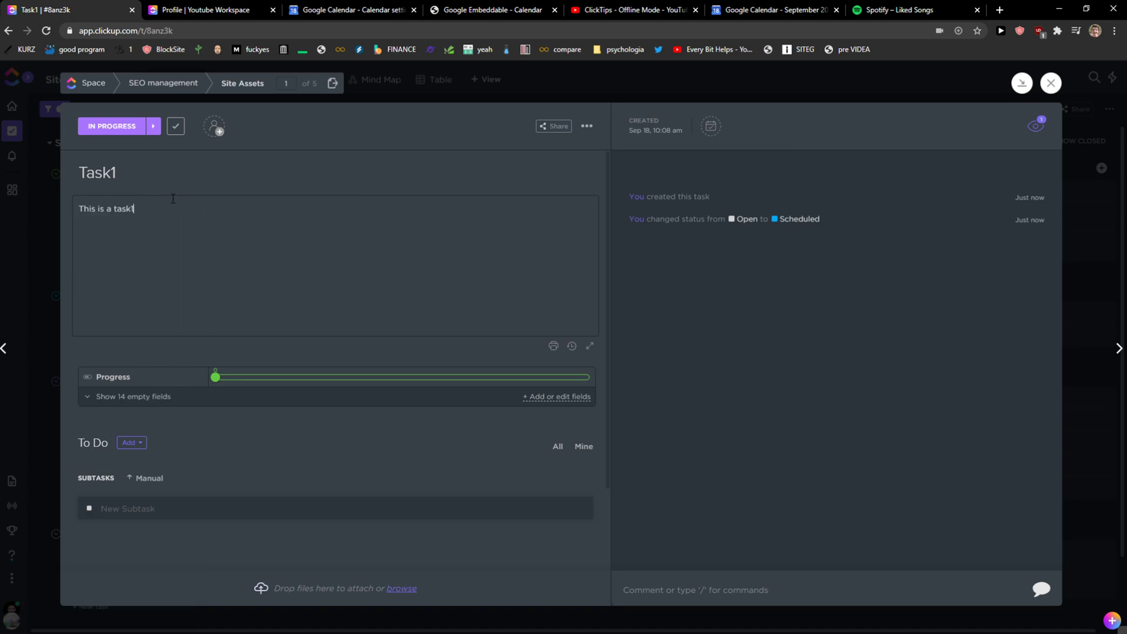
pyautogui.moveTo(216, 377); pyautogui.dragTo(309, 377)
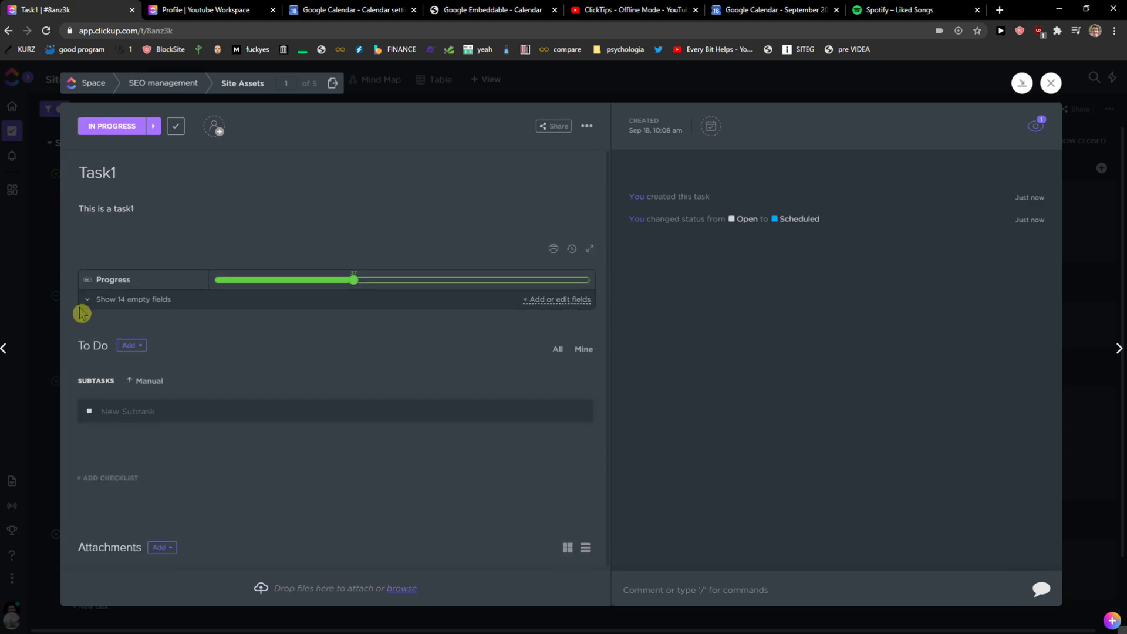
# Review Task1's empty custom fields and the field settings, then return to the list
pyautogui.click(133, 300)
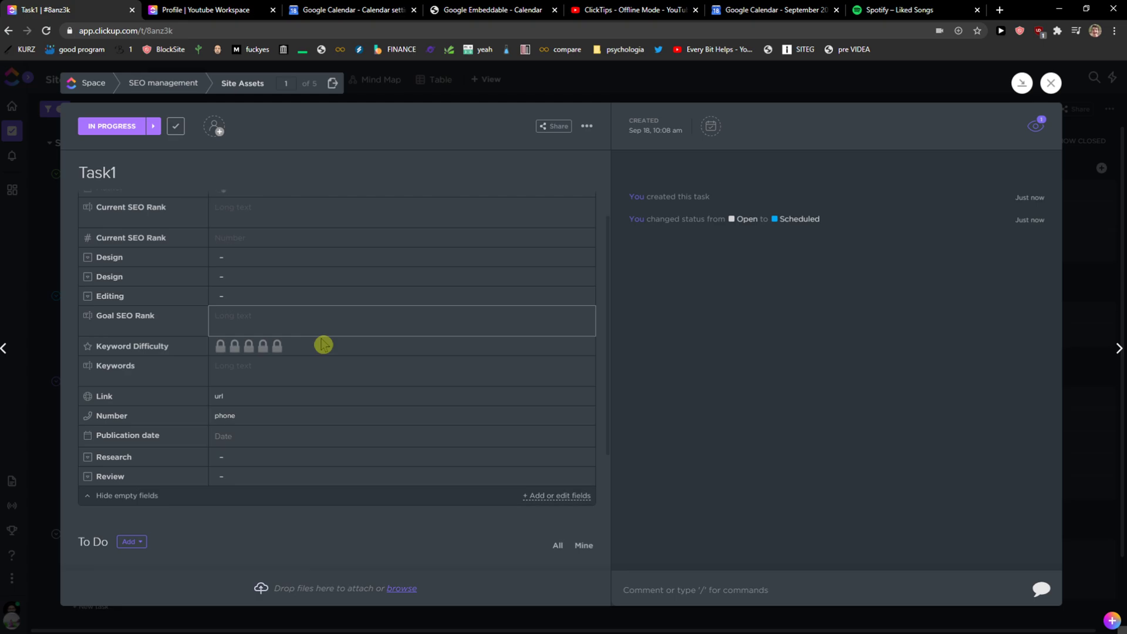
pyautogui.scroll(-3)
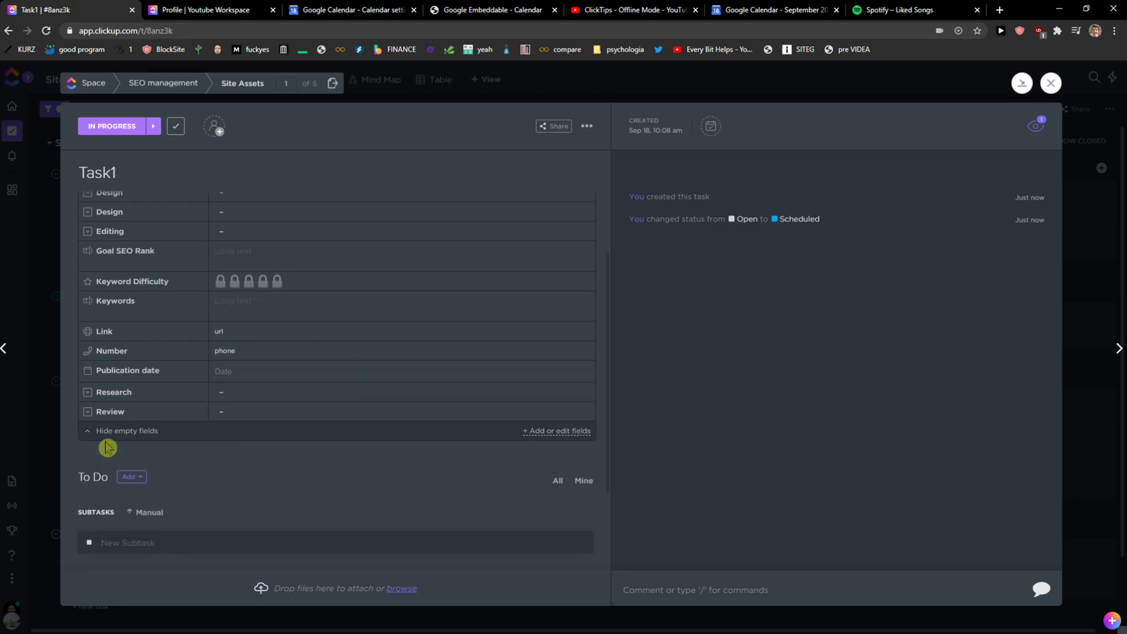
pyautogui.click(126, 431)
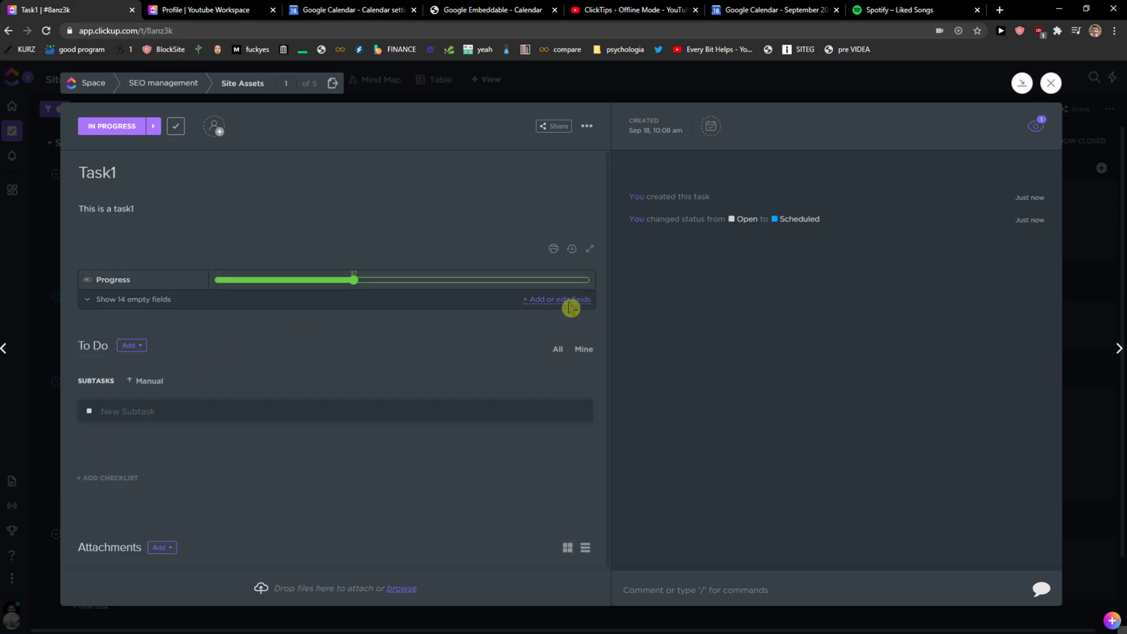
pyautogui.click(555, 299)
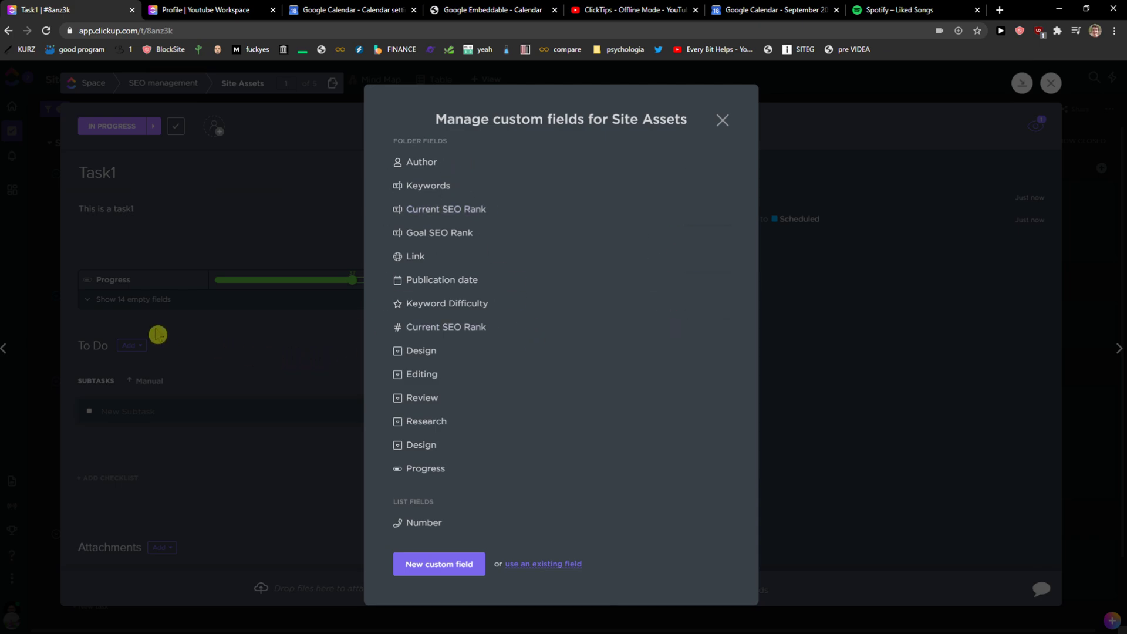
pyautogui.click(722, 120)
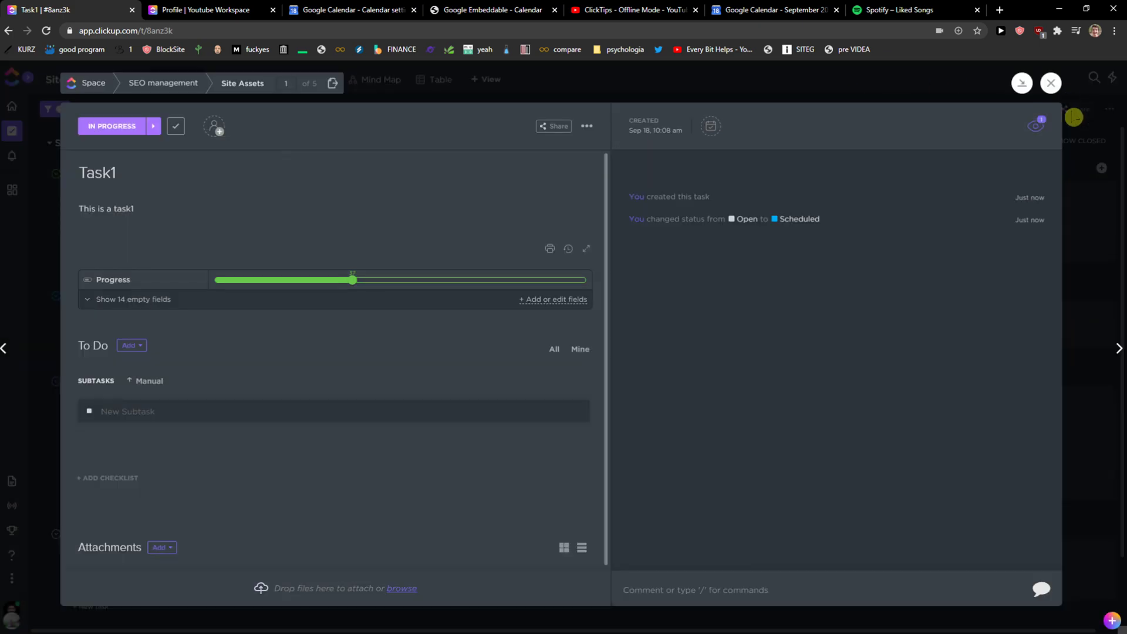
pyautogui.click(1050, 83)
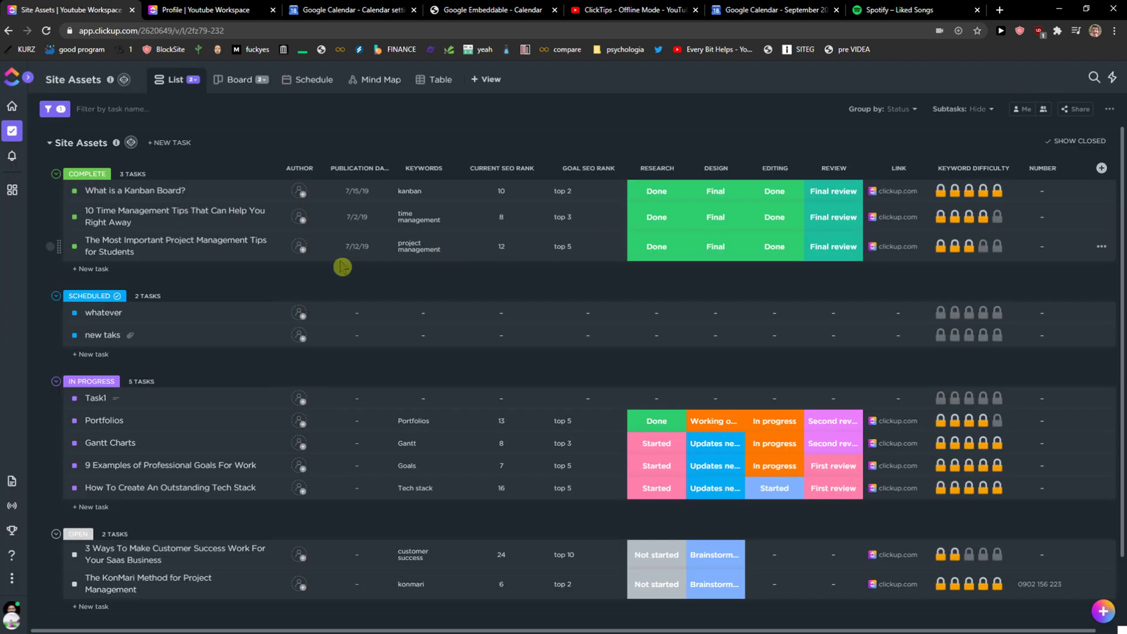
pyautogui.moveTo(348, 411)
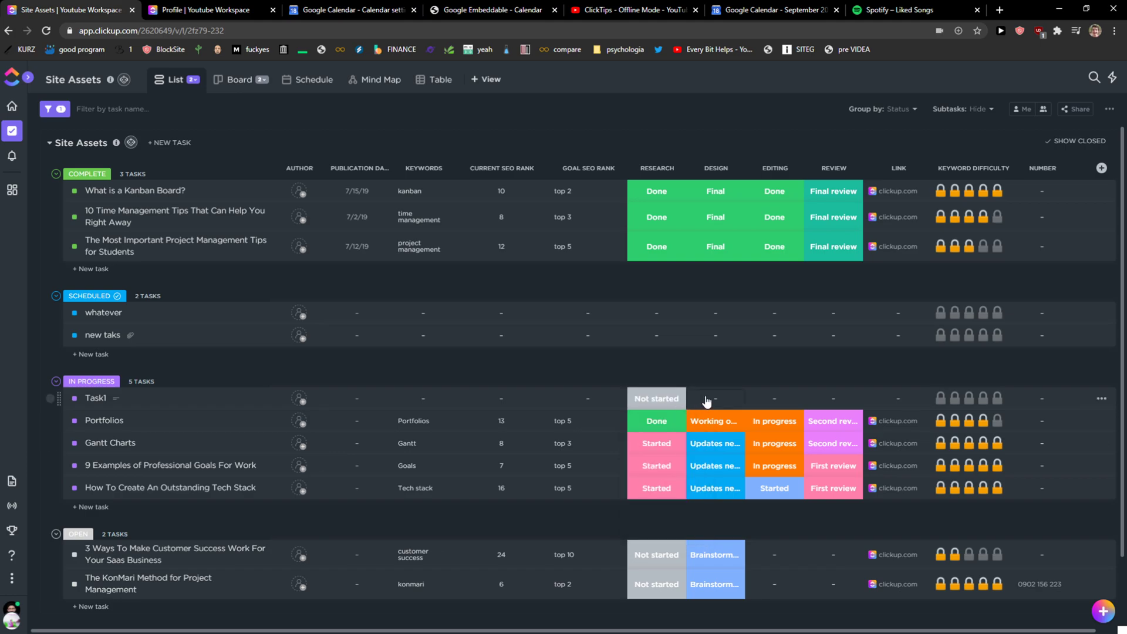
# Set Task1's Design field to Final and assign yourself as its author
pyautogui.click(715, 398)
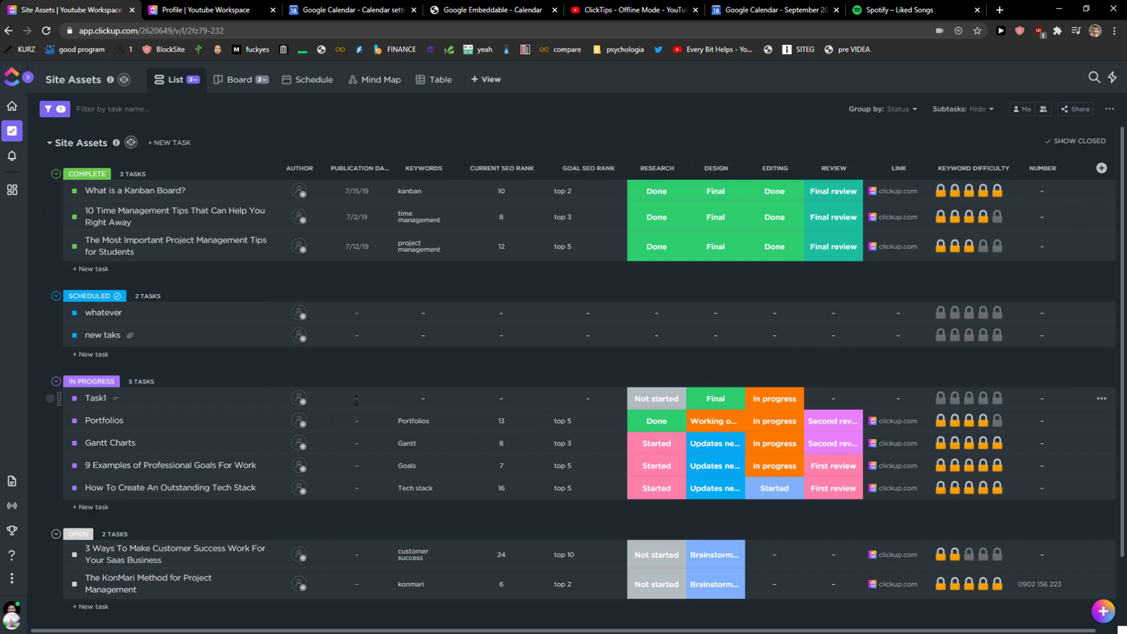
pyautogui.click(299, 399)
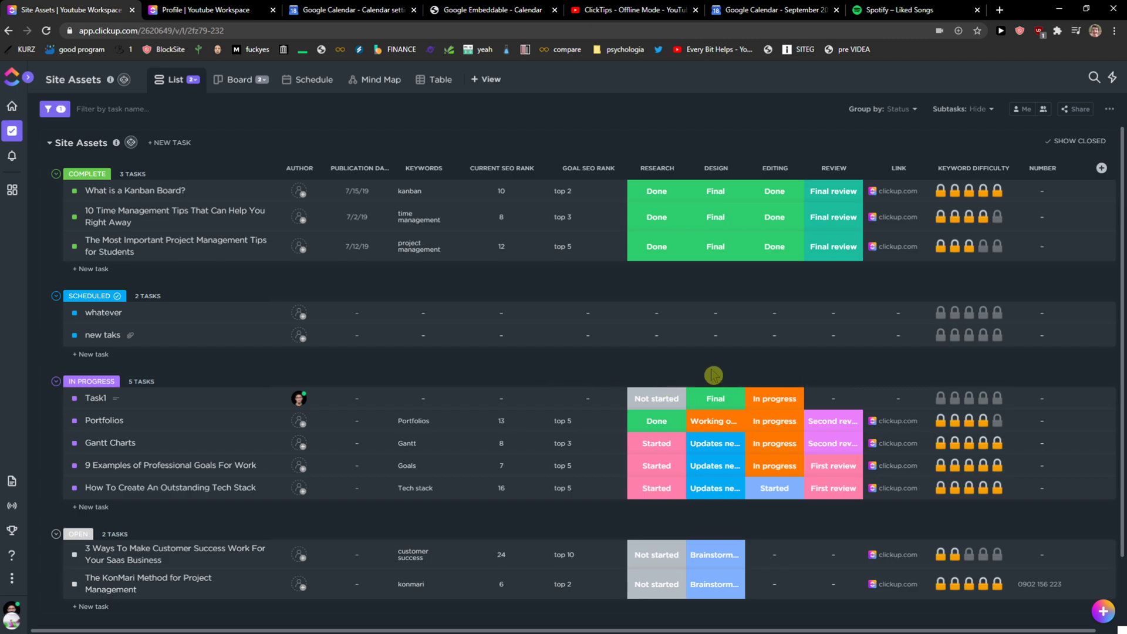
pyautogui.moveTo(984, 408)
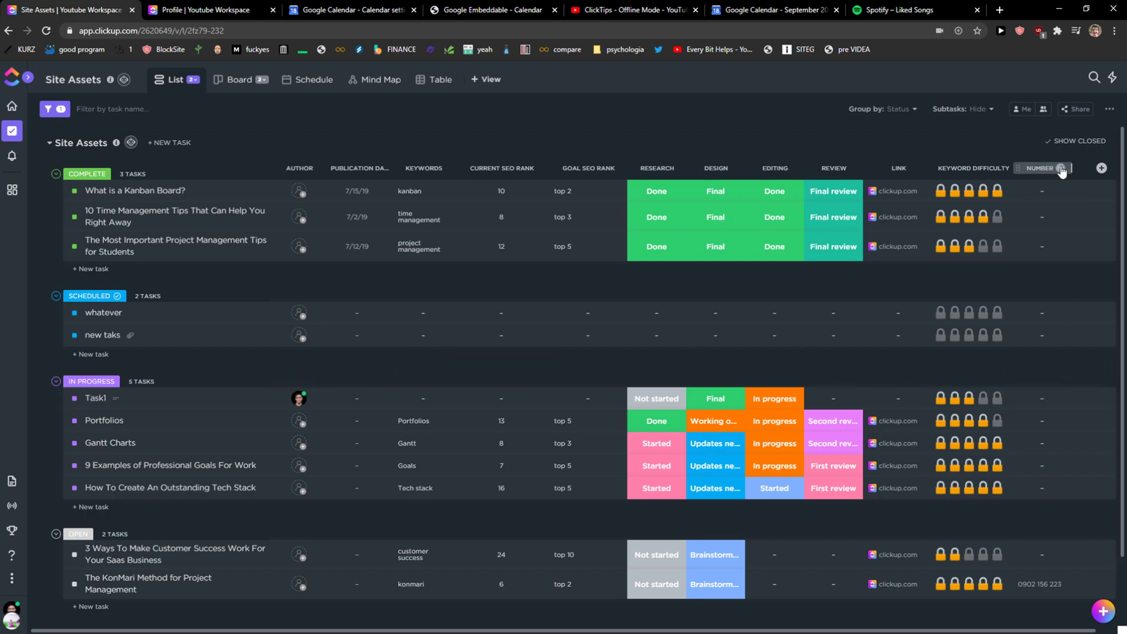
pyautogui.click(1060, 168)
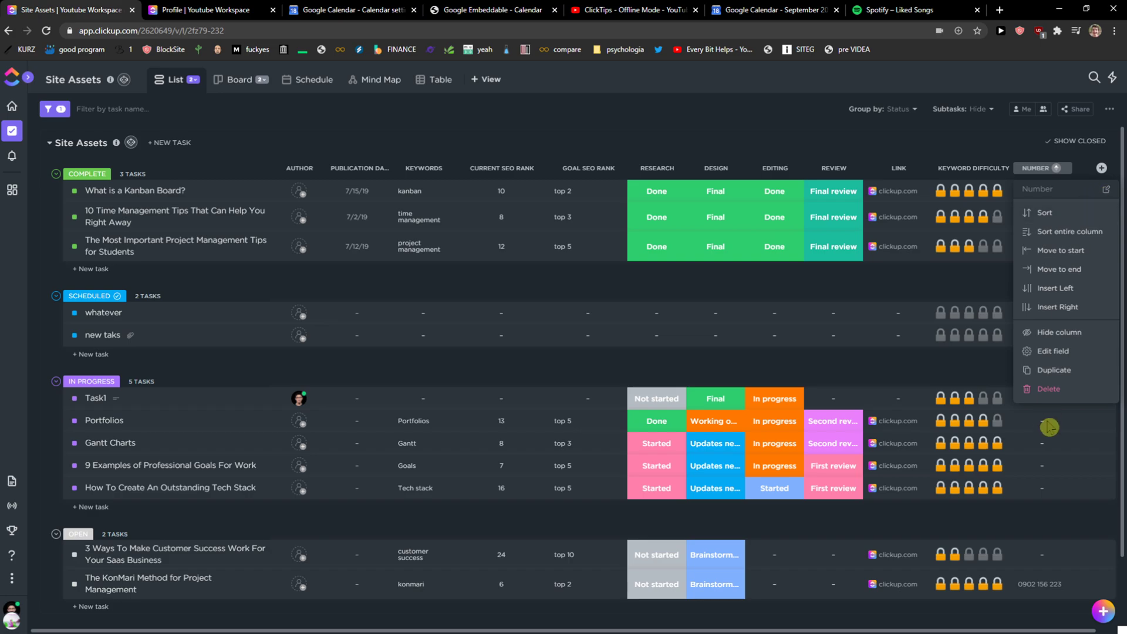
# Delete the Number field from this list only and reopen Task1's details
pyautogui.click(1048, 389)
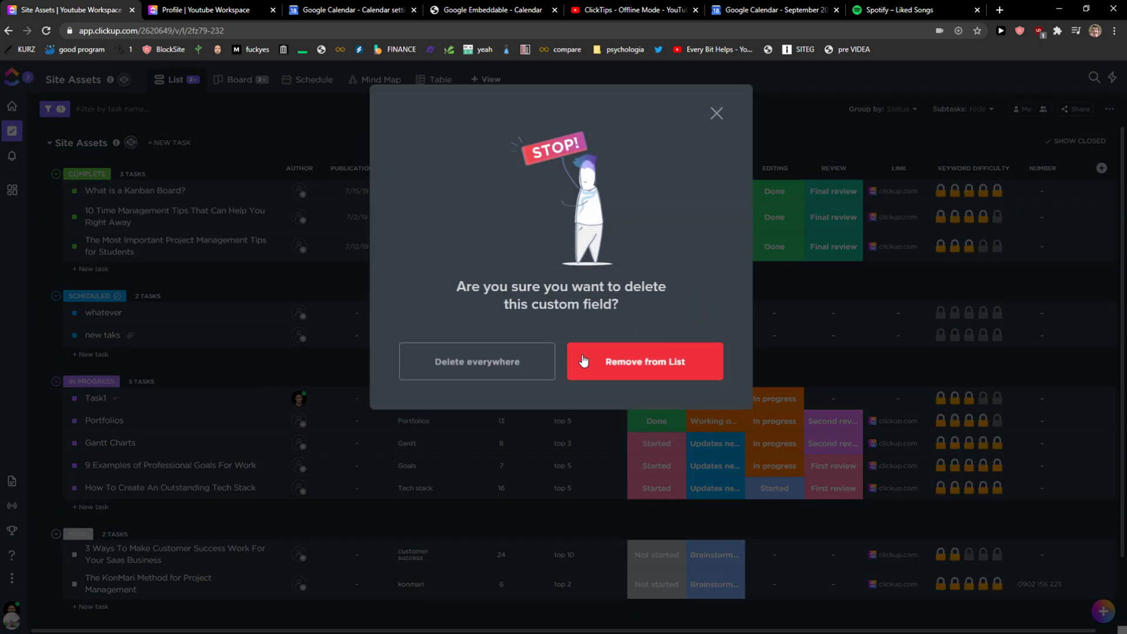
pyautogui.click(642, 361)
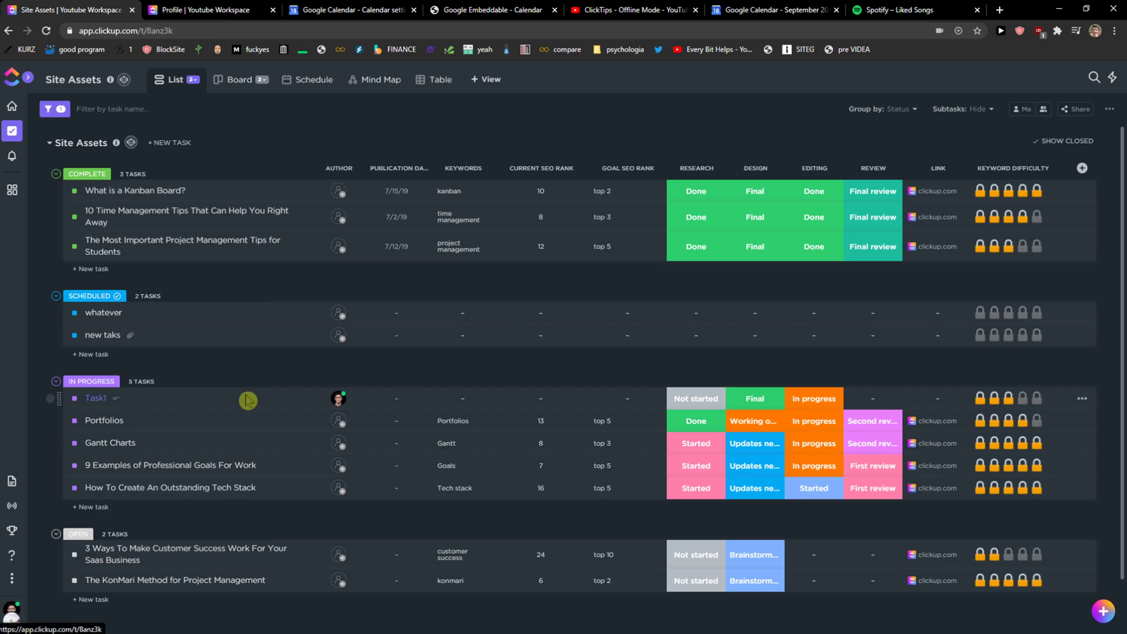
pyautogui.click(95, 398)
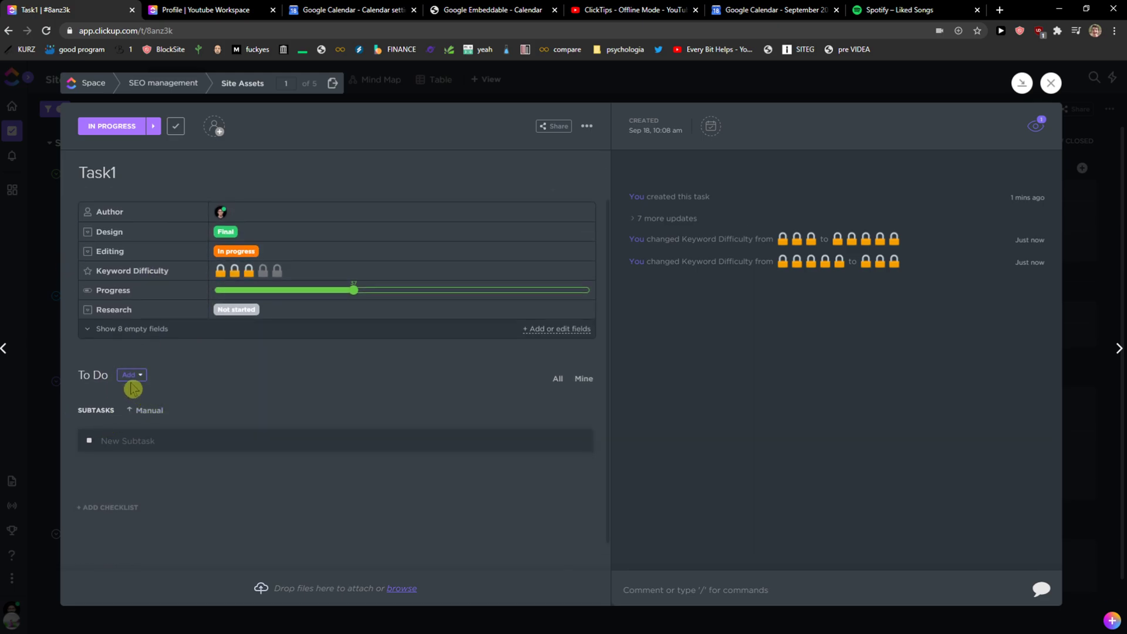
# Add a subtask named Task1-2 to Task1 and save it
pyautogui.click(130, 374)
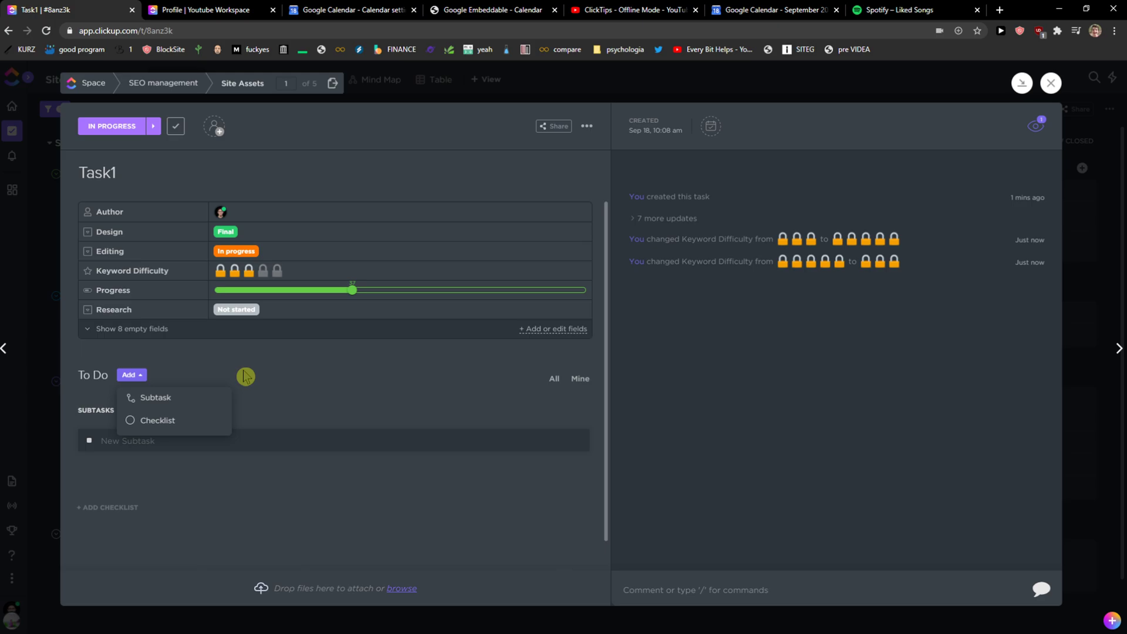
pyautogui.click(155, 396)
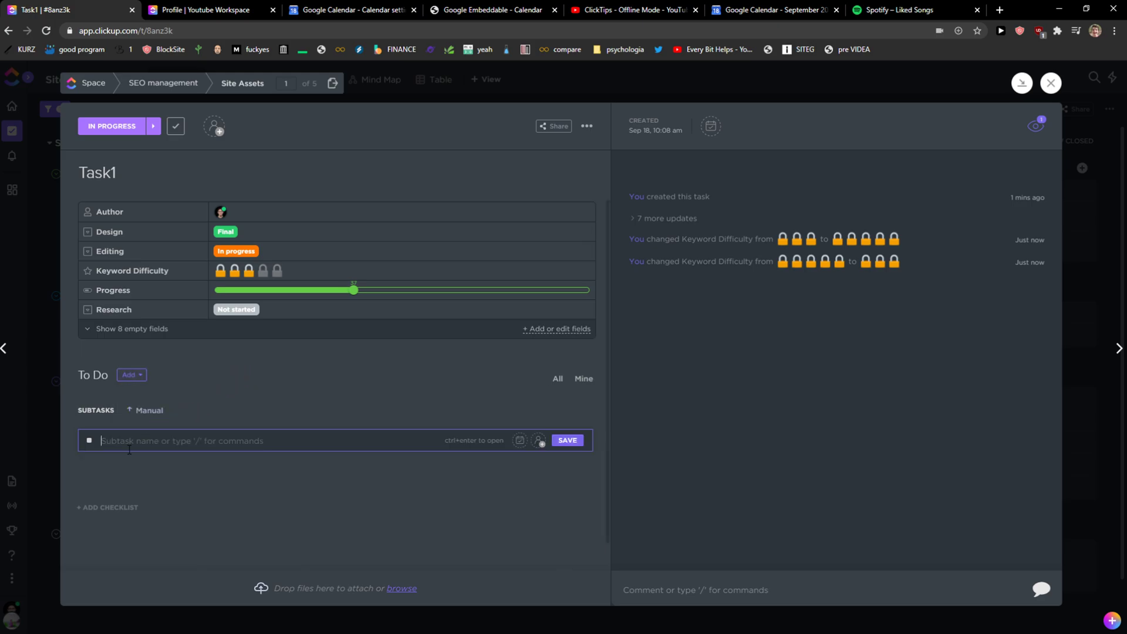
pyautogui.write('Task1-2')
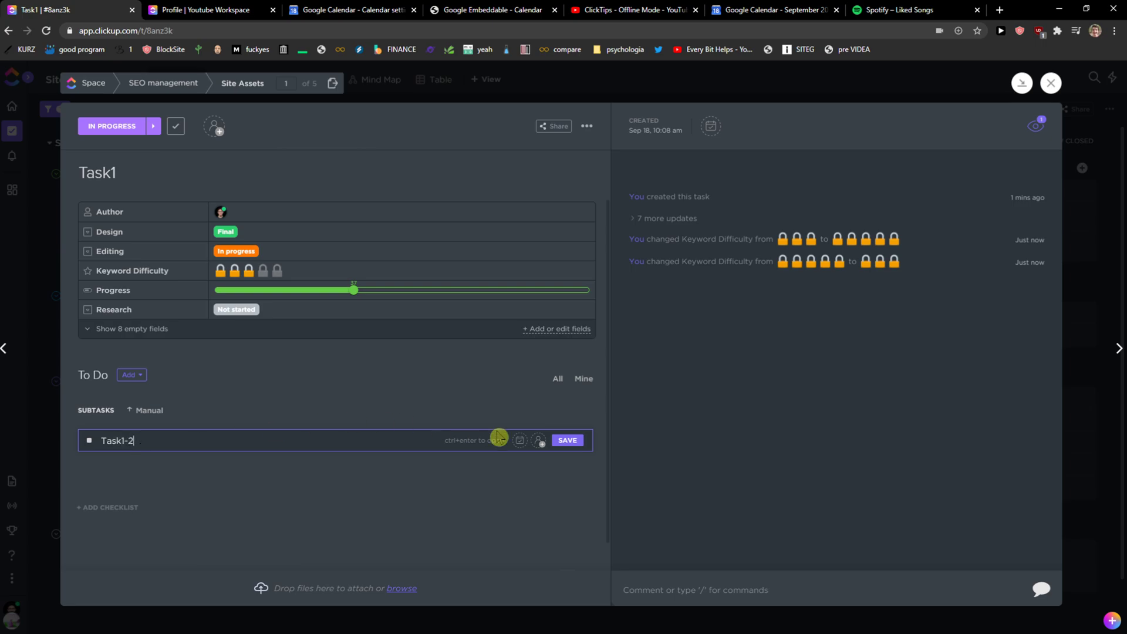
pyautogui.click(567, 439)
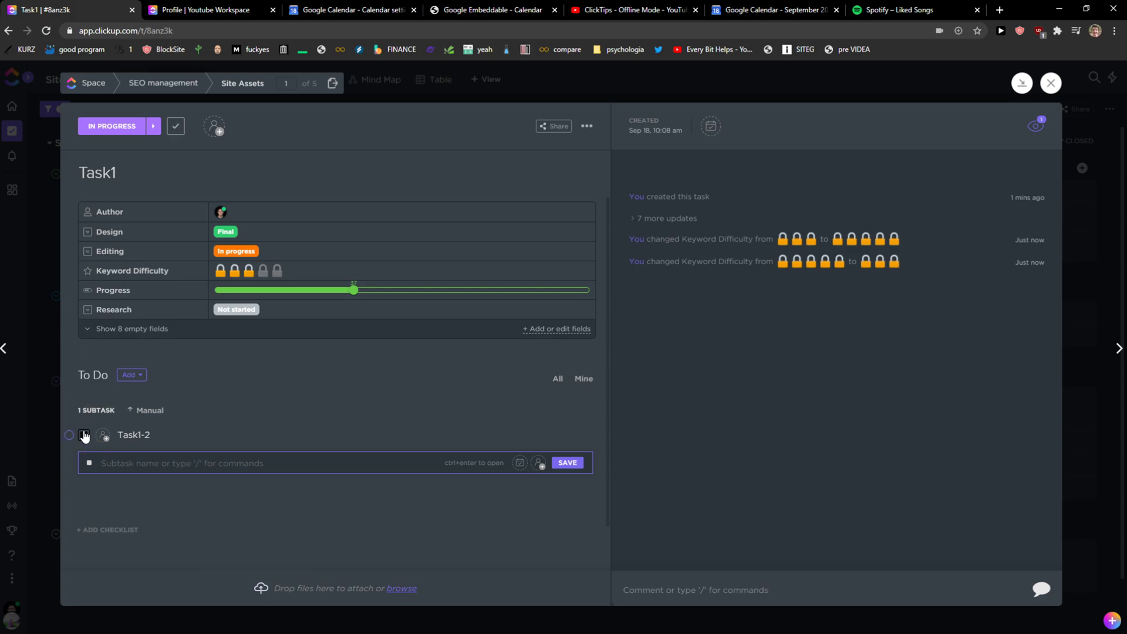
pyautogui.click(83, 438)
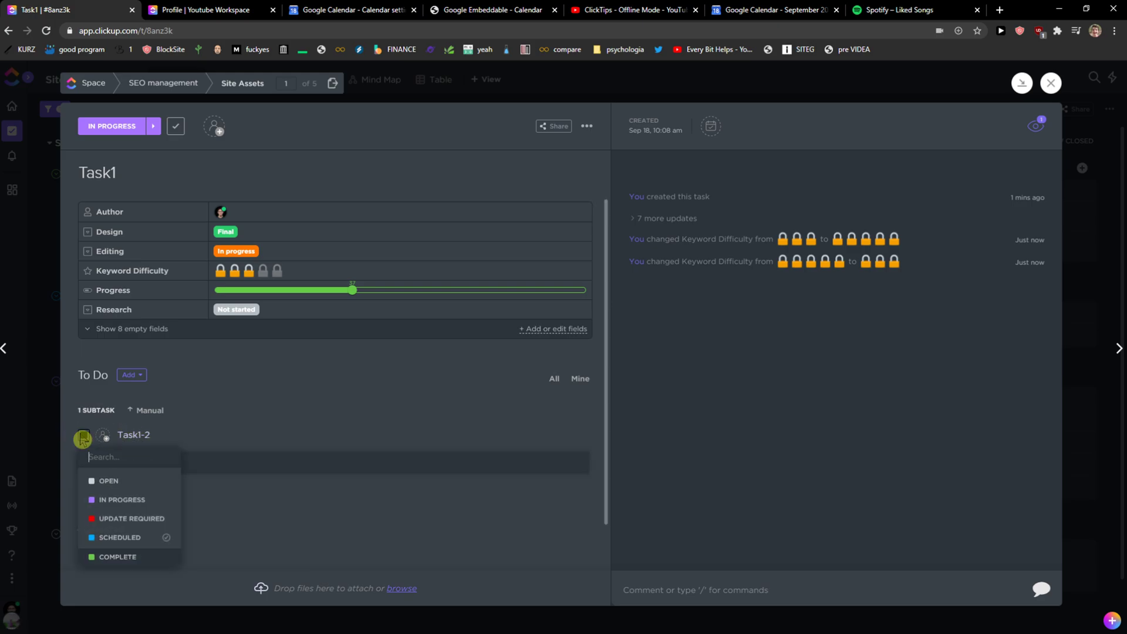
pyautogui.moveTo(130, 518)
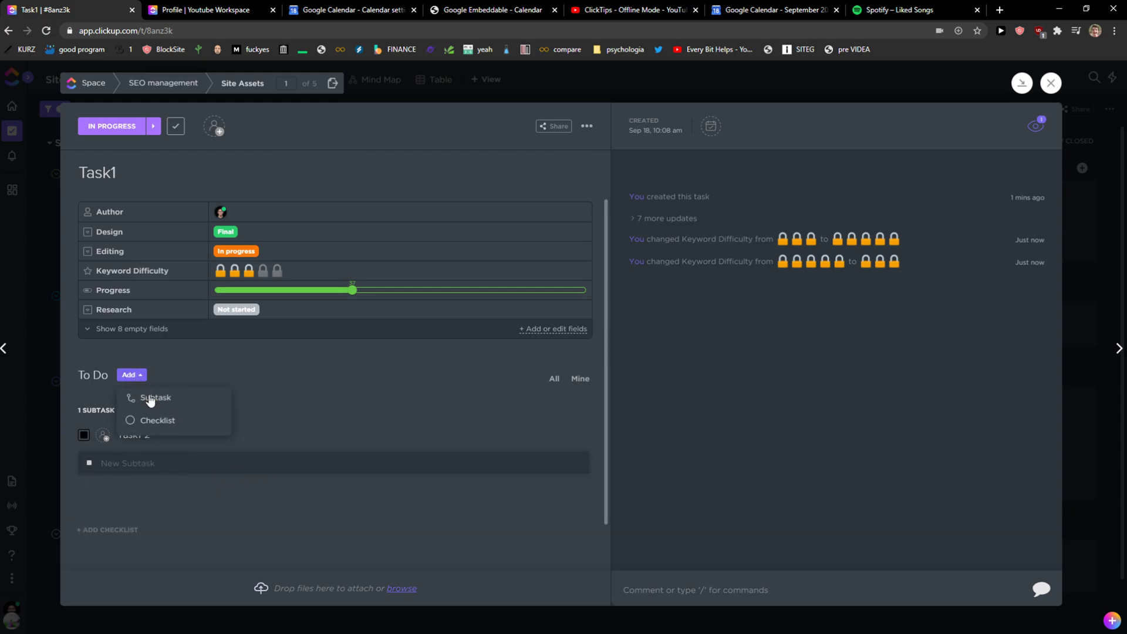
# Create a checklist on Task1 named 'Task1 checklist'
pyautogui.click(157, 420)
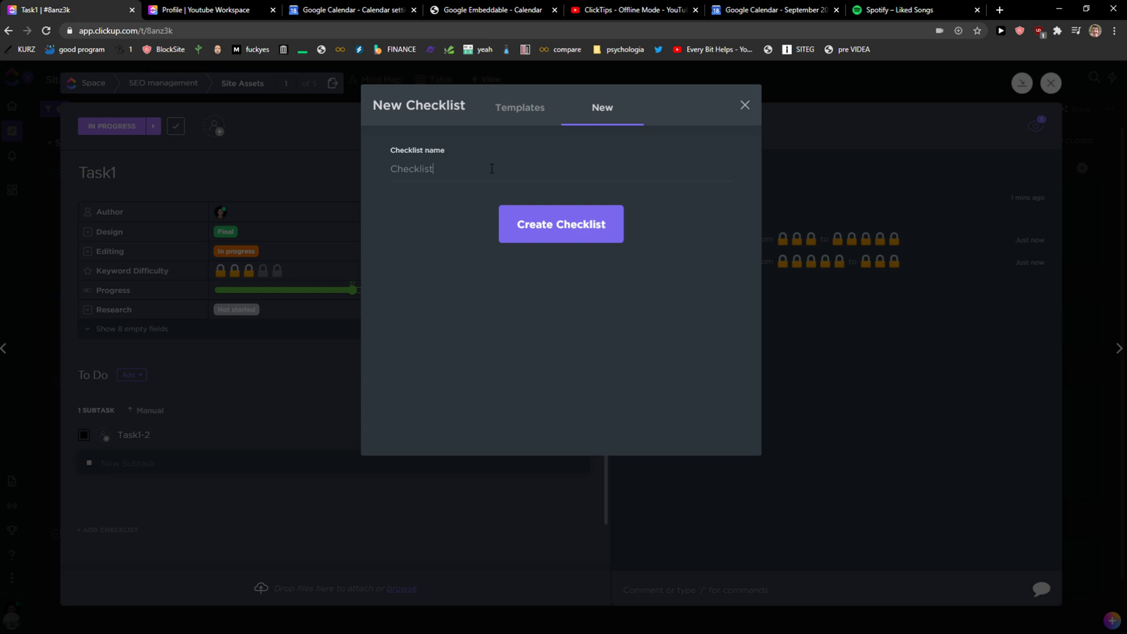
pyautogui.write('wh')
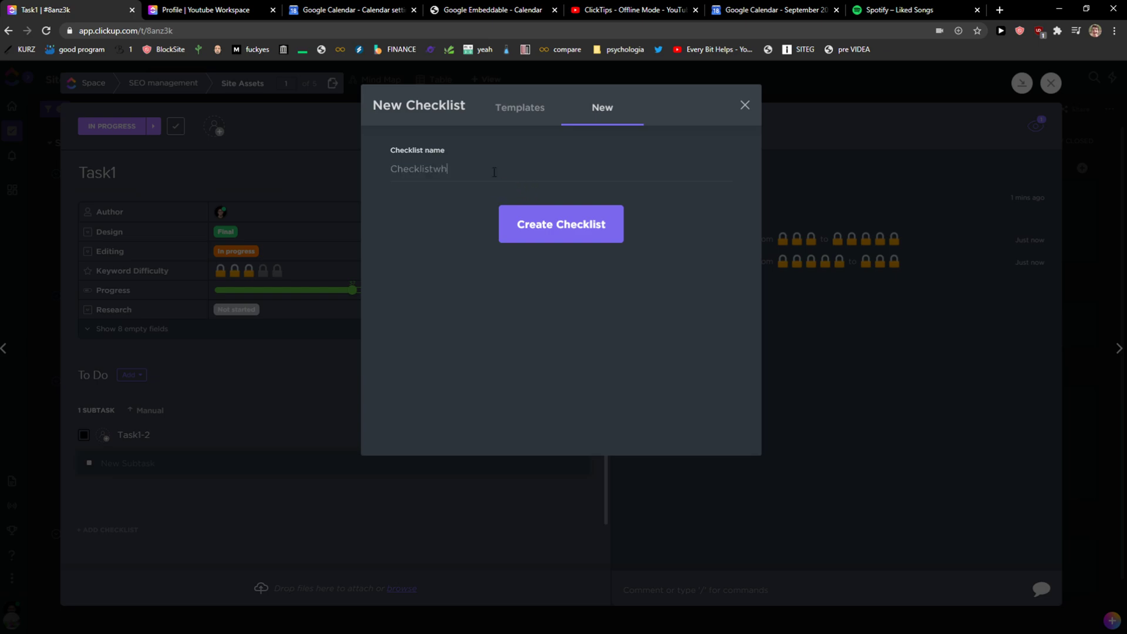
pyautogui.write('Task1 c')
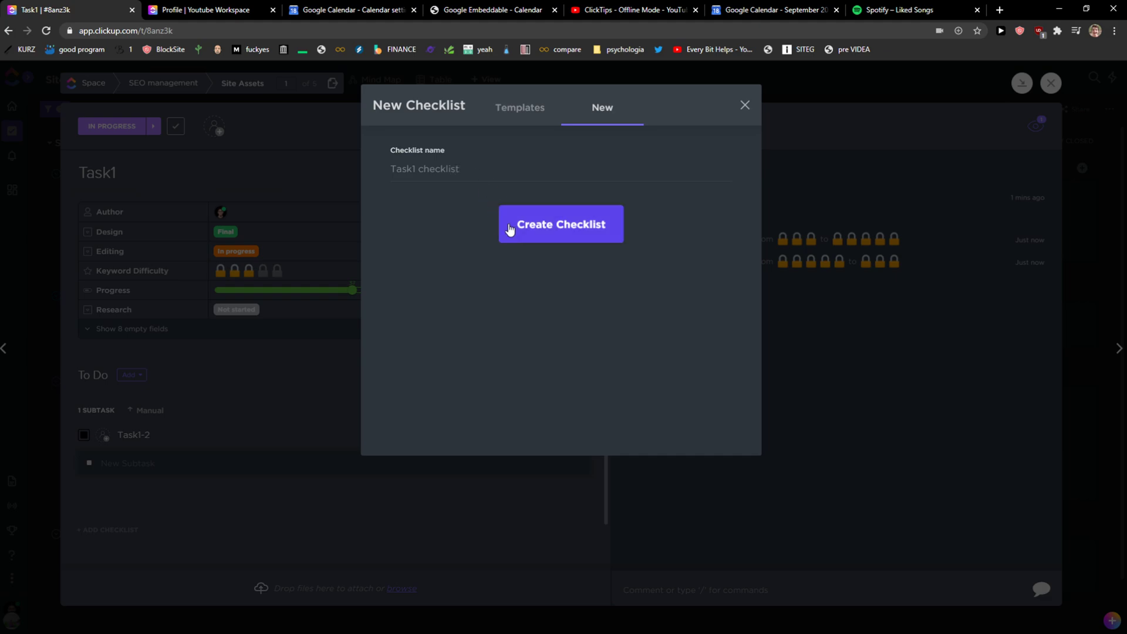
pyautogui.click(560, 224)
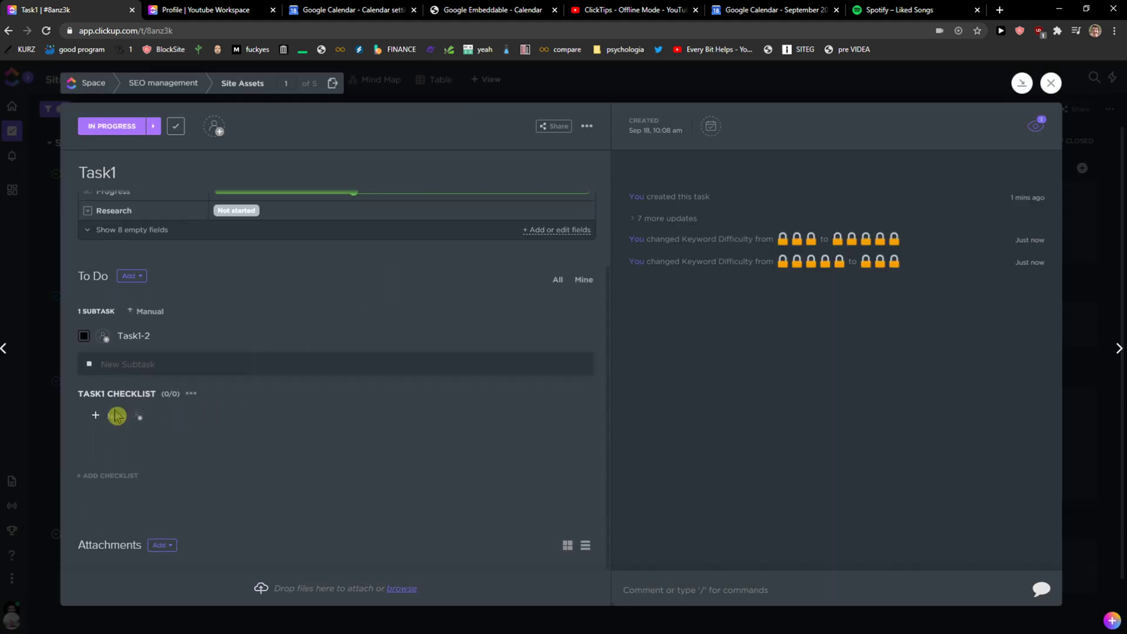
# Add the item 'go create Task1-2 subtask', mark it done and show the completed item
pyautogui.click(115, 415)
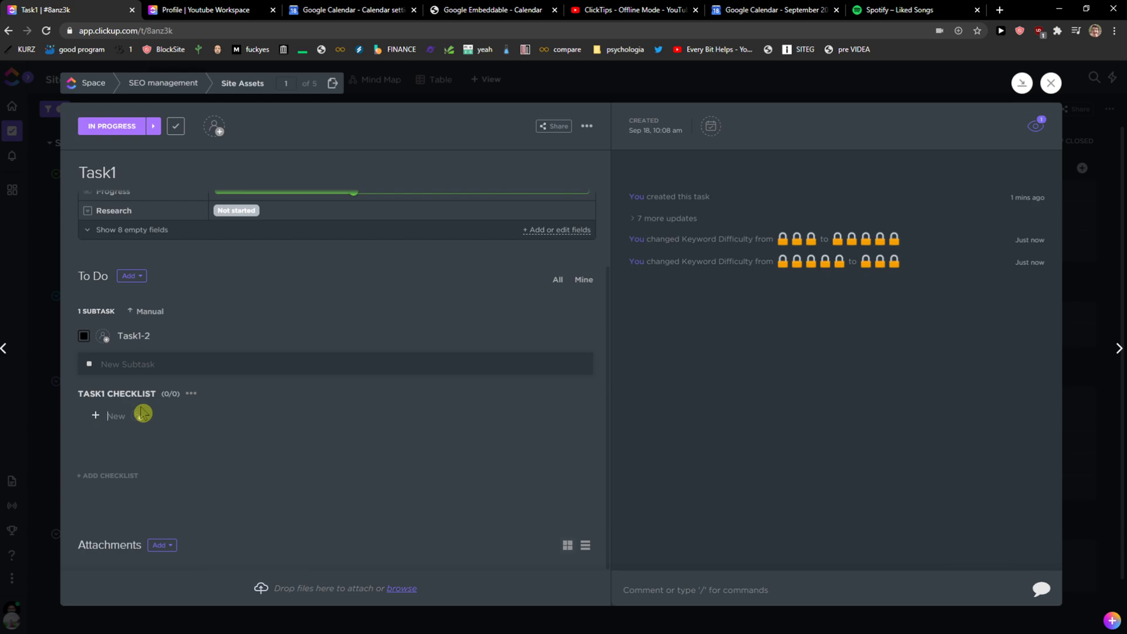
pyautogui.write('go create Task1-2 subtask')
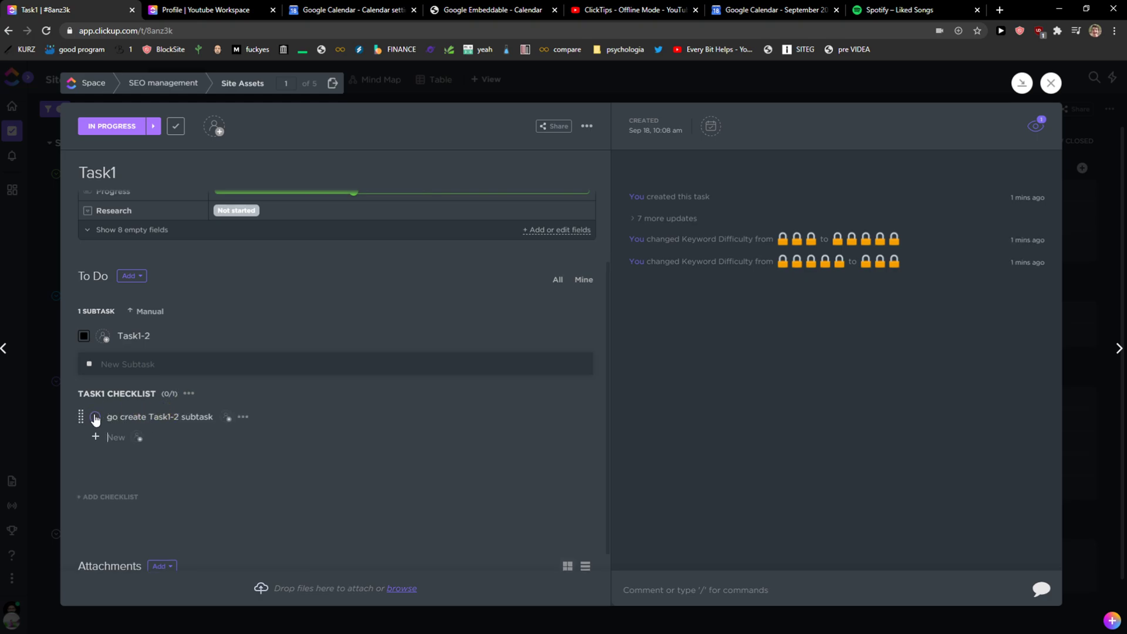
pyautogui.click(94, 417)
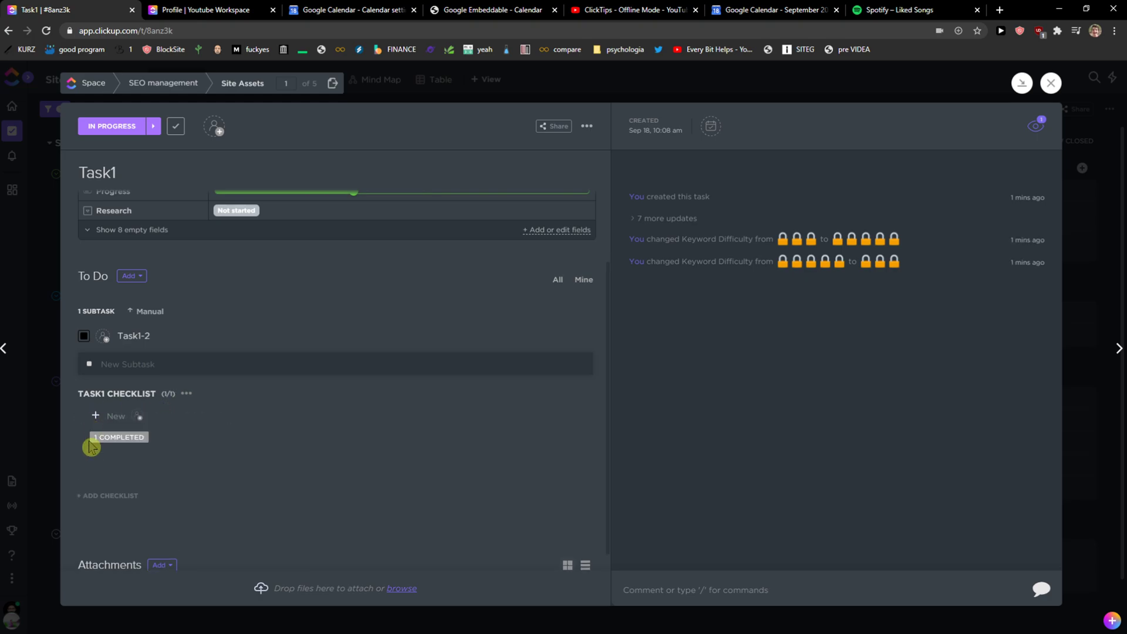
pyautogui.click(117, 437)
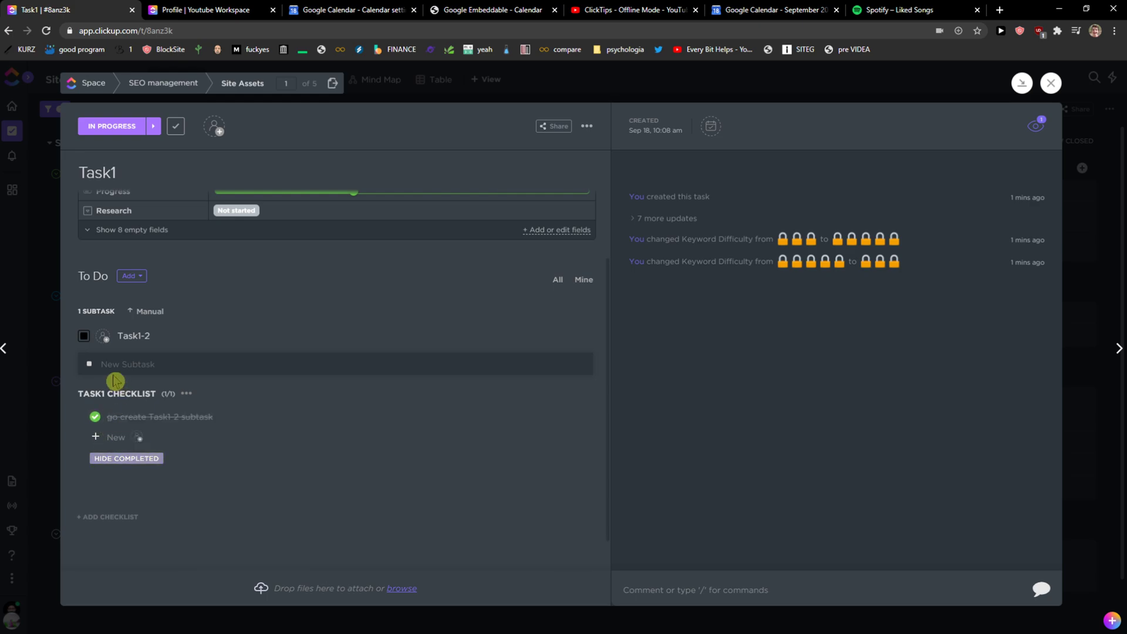
pyautogui.moveTo(299, 382)
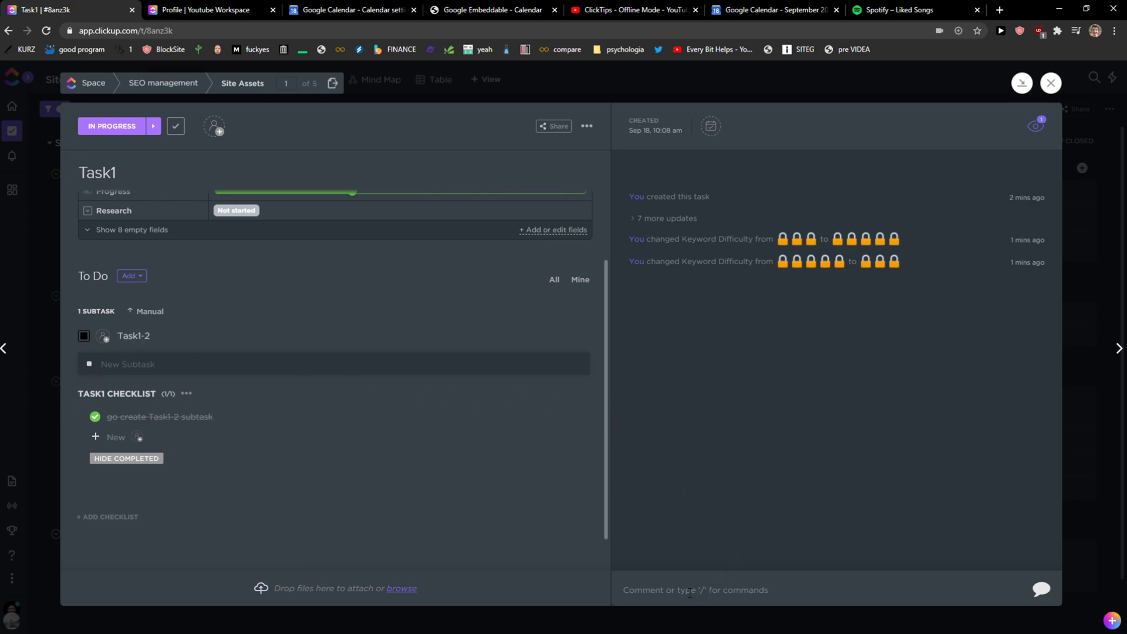
# Post the comment 'kikl' on Task1 and a threaded reply also reading 'kikl'
pyautogui.click(695, 590)
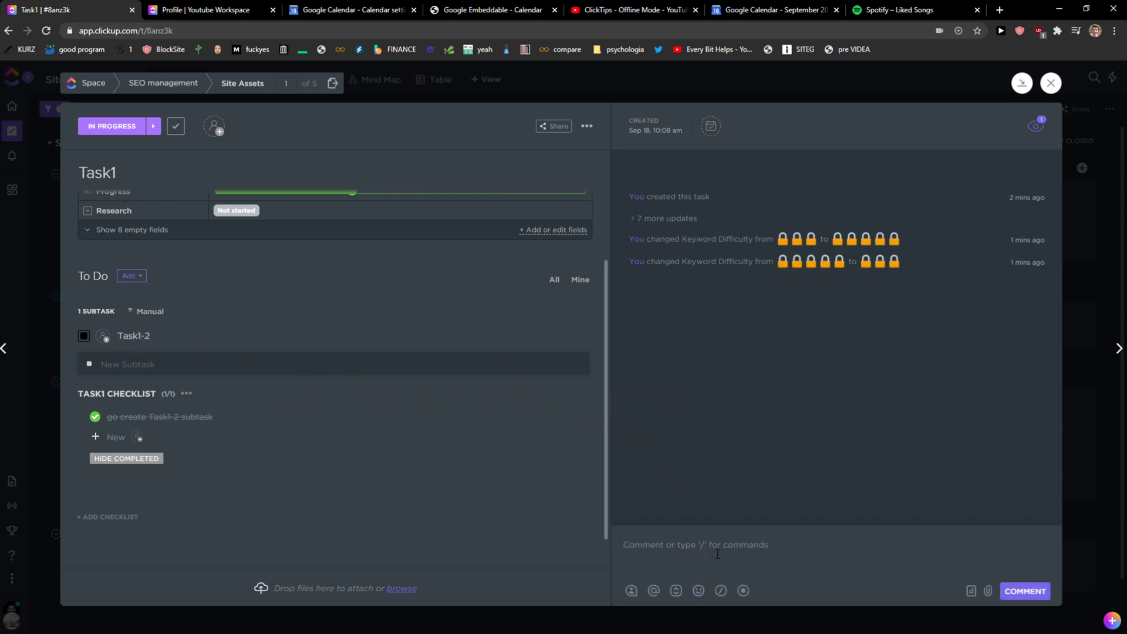
pyautogui.click(1023, 590)
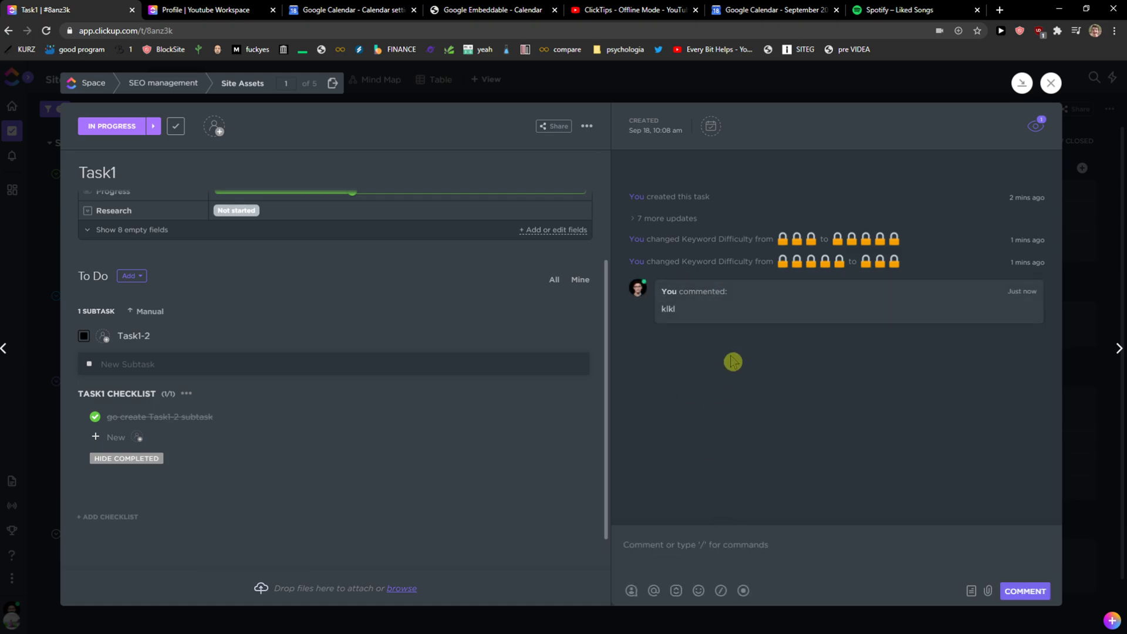
pyautogui.click(731, 362)
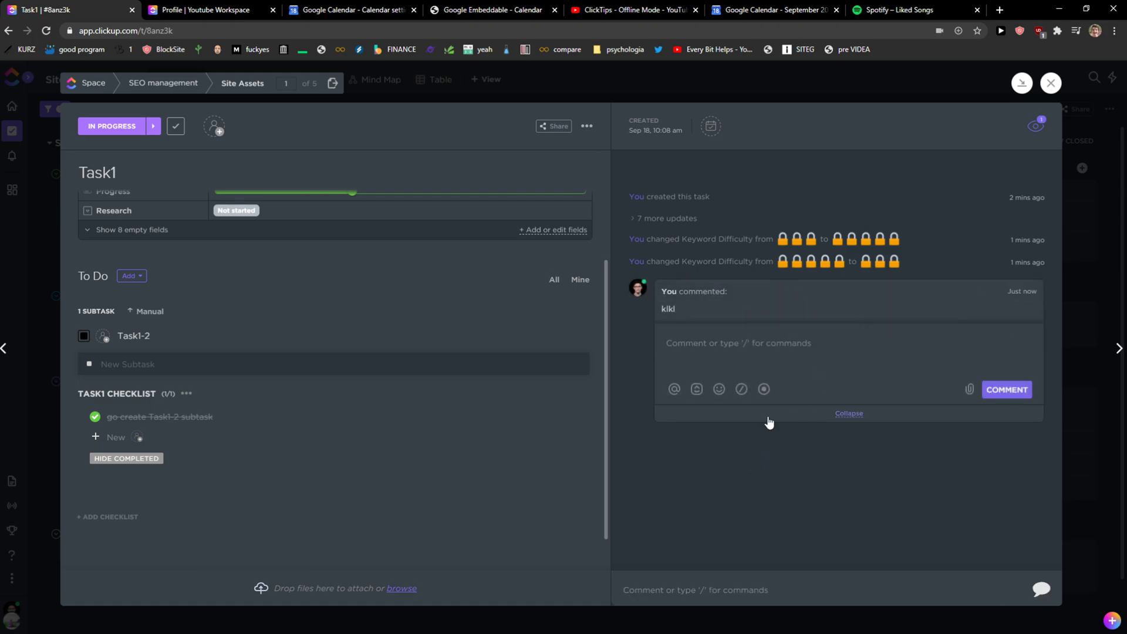
pyautogui.click(1006, 389)
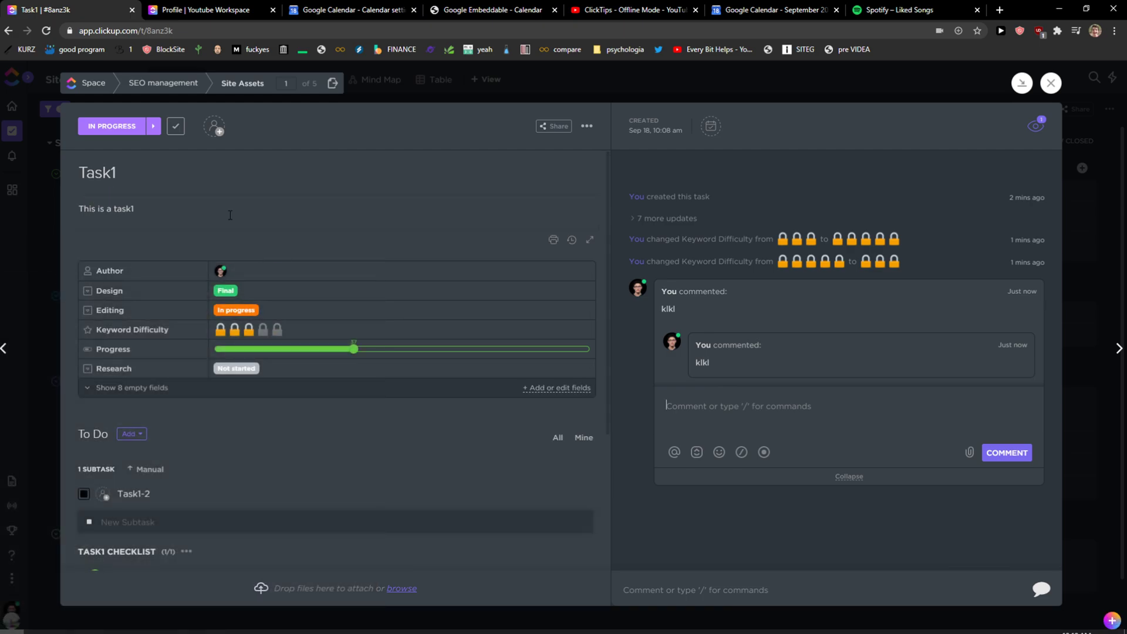
pyautogui.scroll(-3)
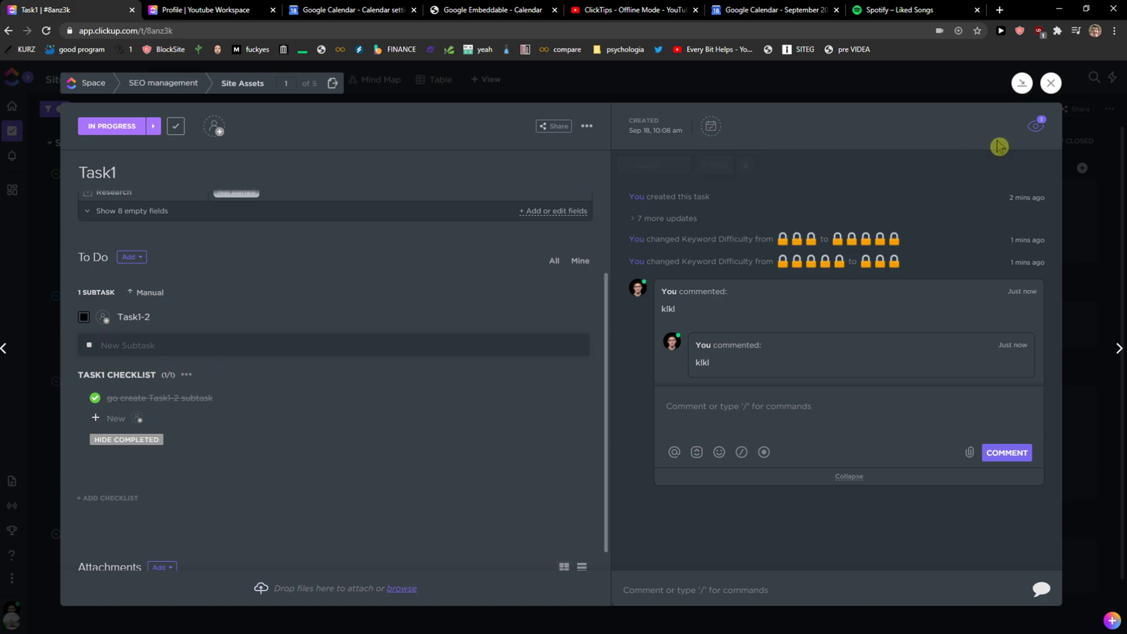
pyautogui.moveTo(214, 128)
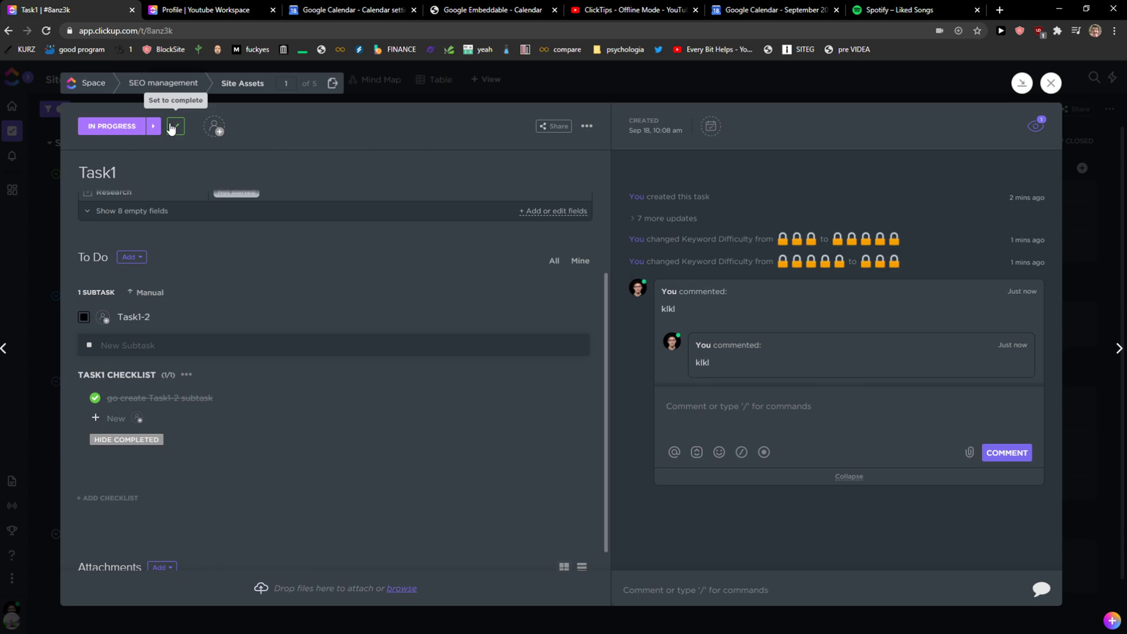
# Advance Task1's status through Update Required to Scheduled and return to the list
pyautogui.click(153, 125)
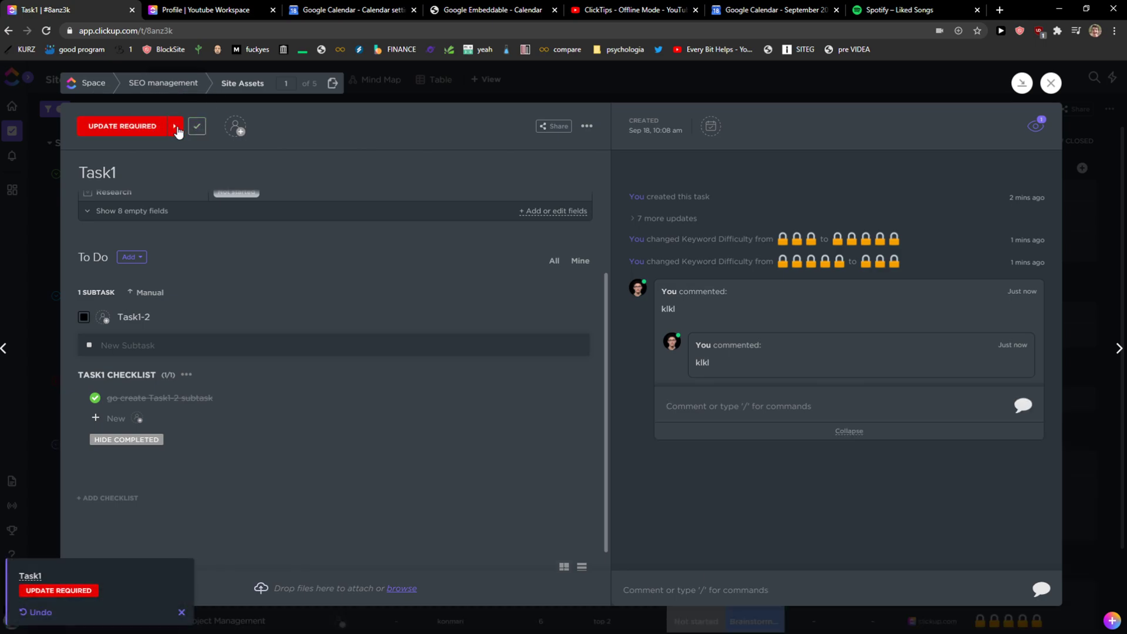
pyautogui.click(178, 126)
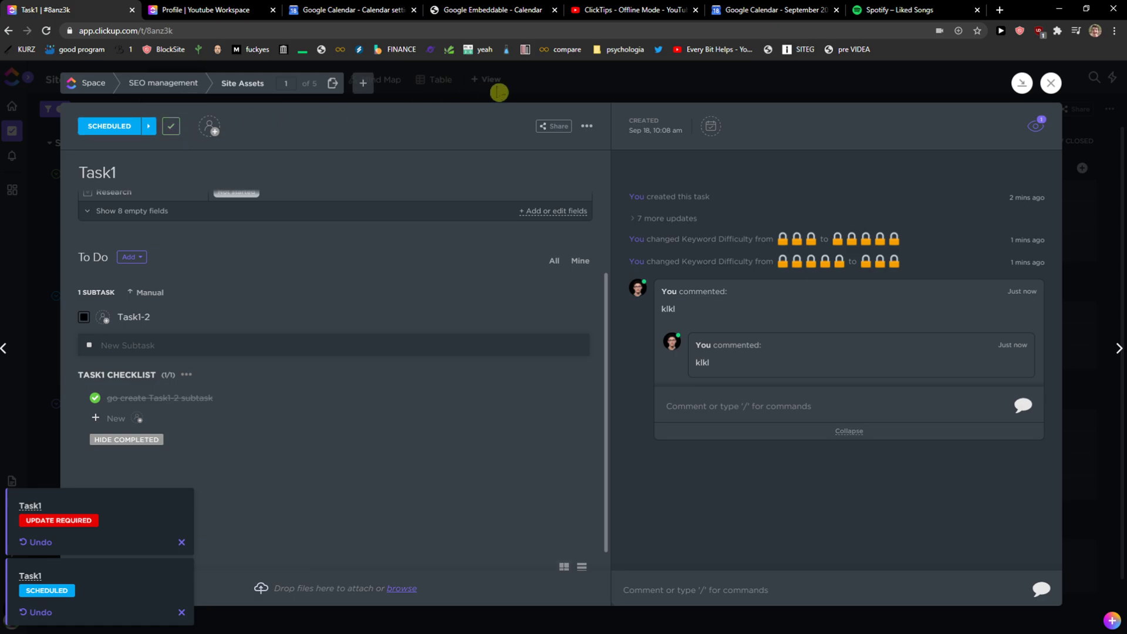
pyautogui.click(1050, 83)
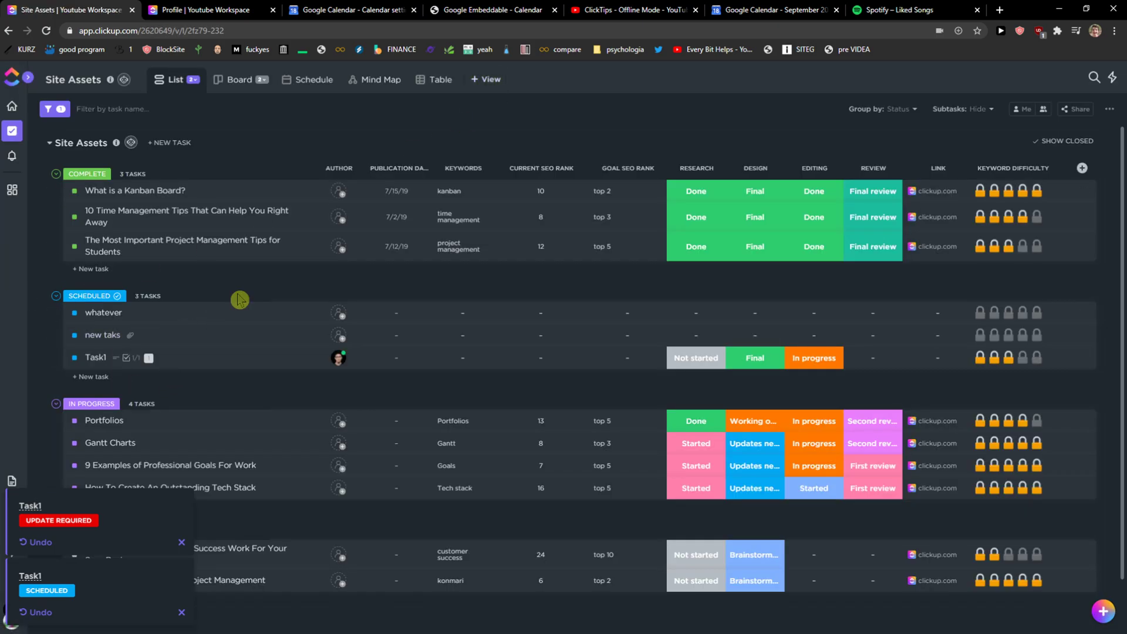